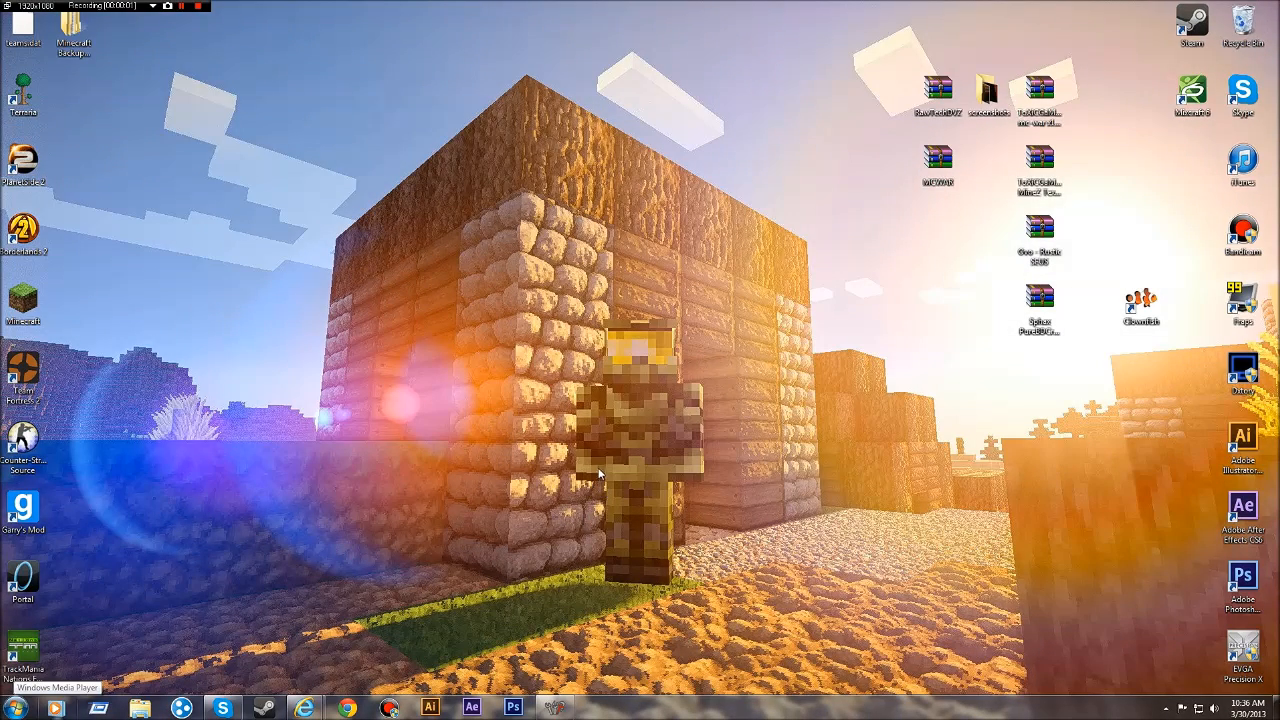
mouse_move(828, 98)
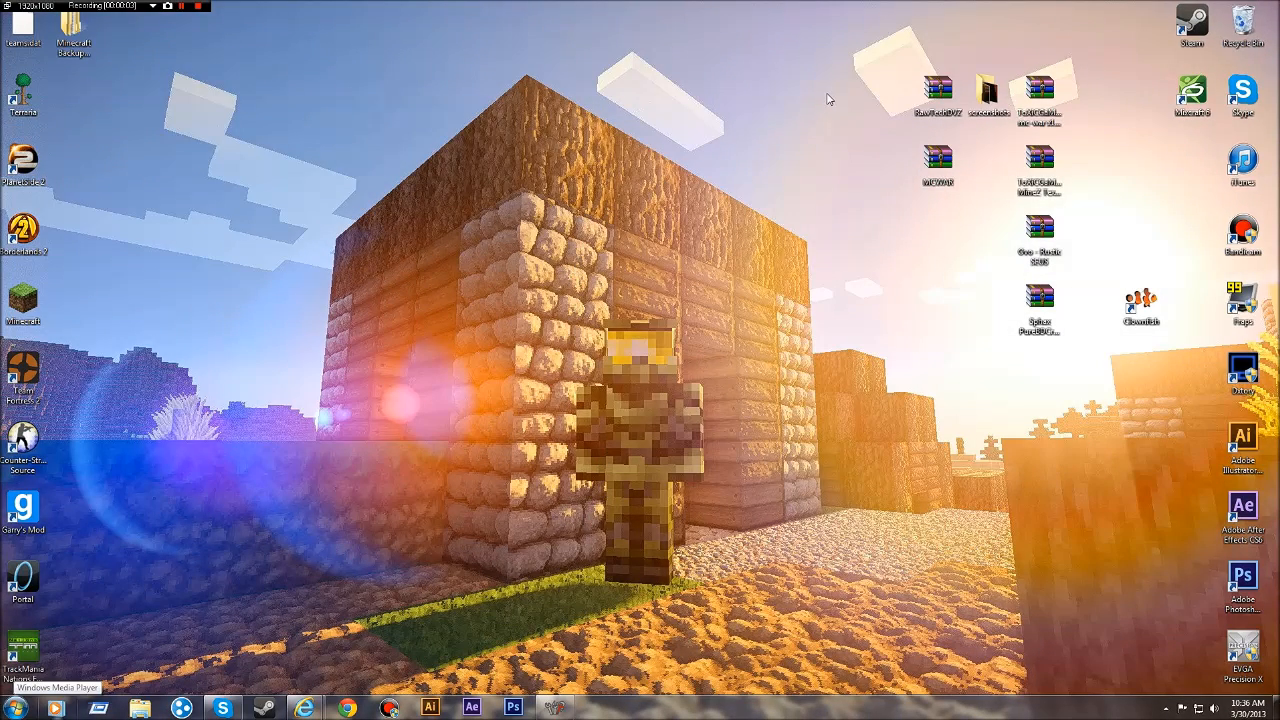
mouse_move(846, 84)
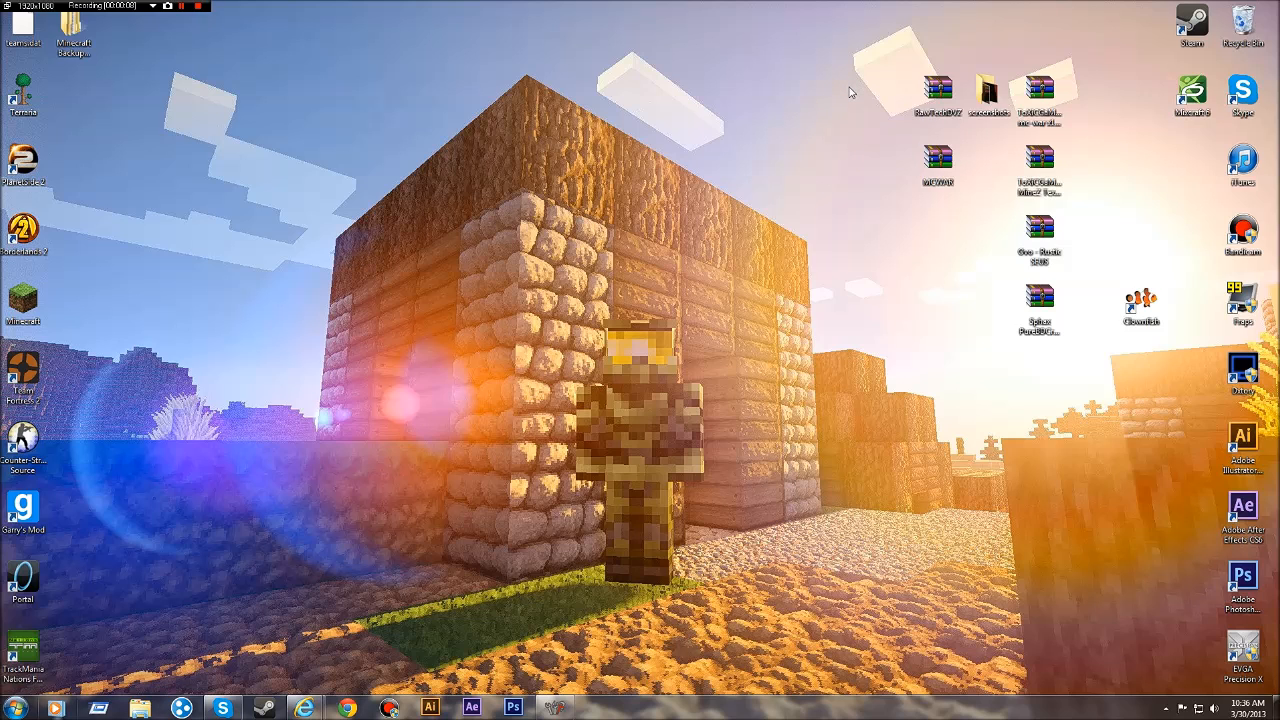
mouse_move(830, 75)
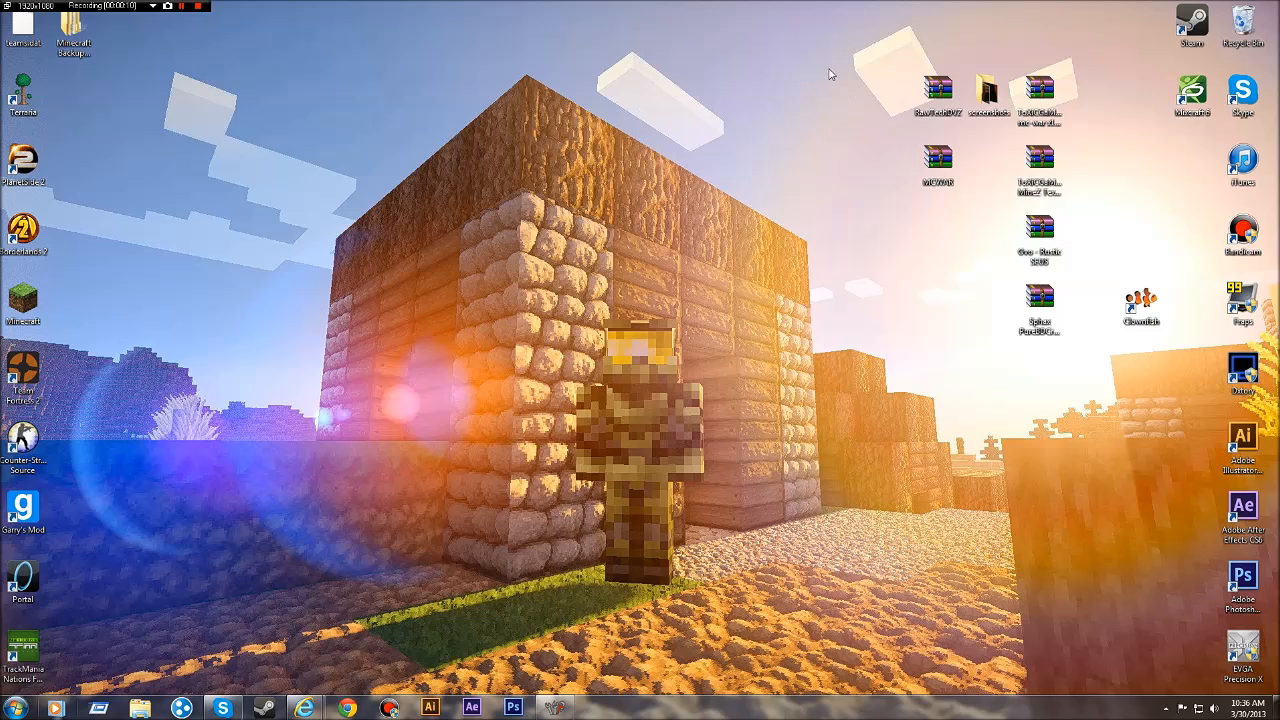
mouse_move(855, 74)
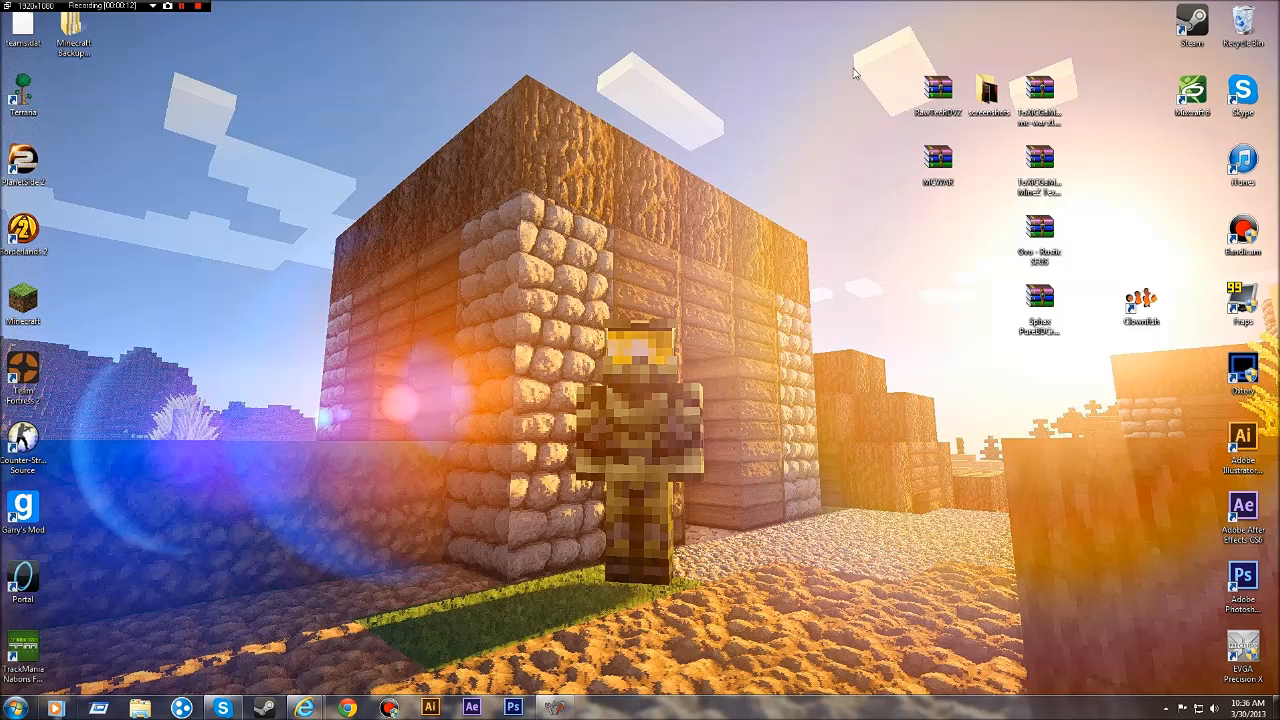
mouse_move(530, 83)
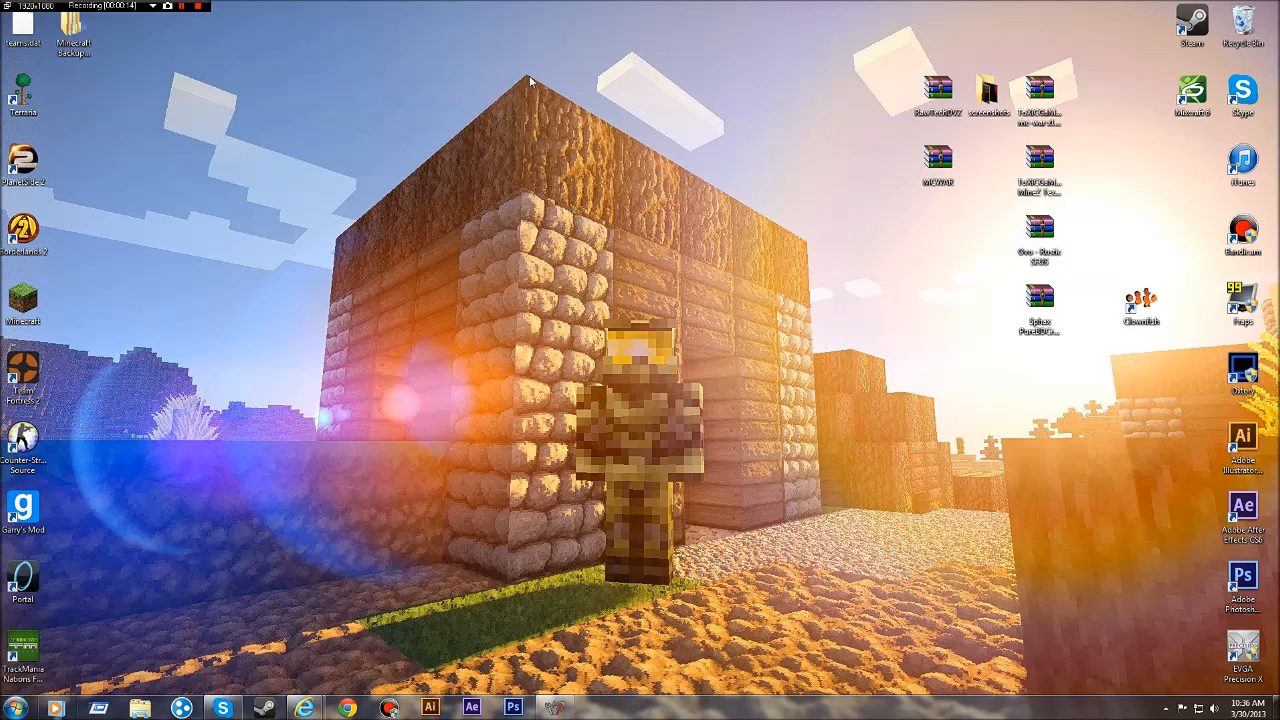
mouse_move(762, 237)
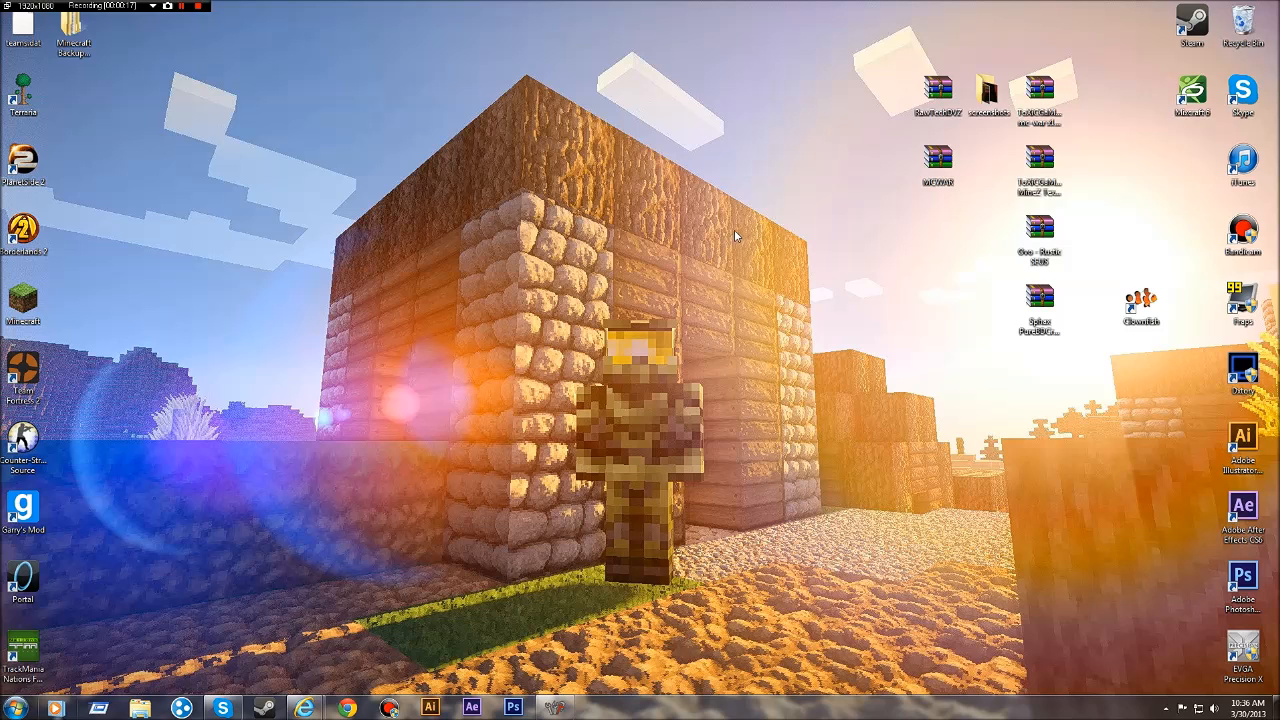
mouse_move(795, 184)
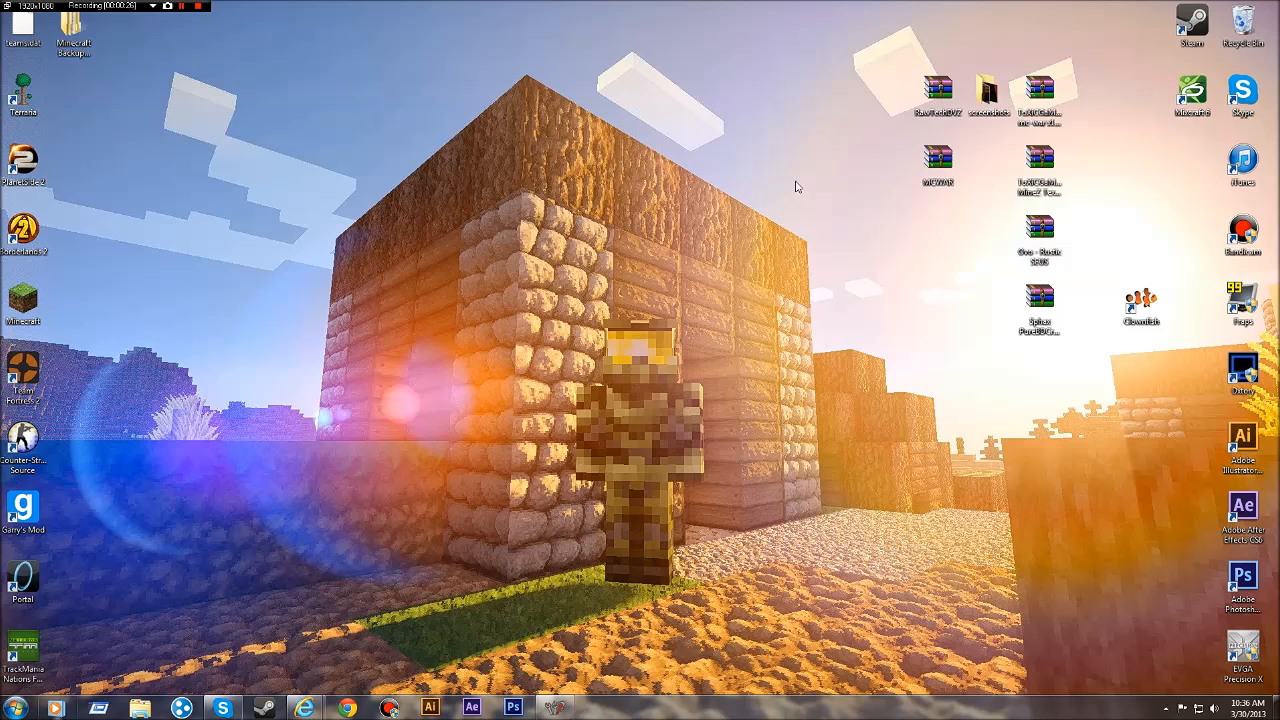
mouse_move(790, 198)
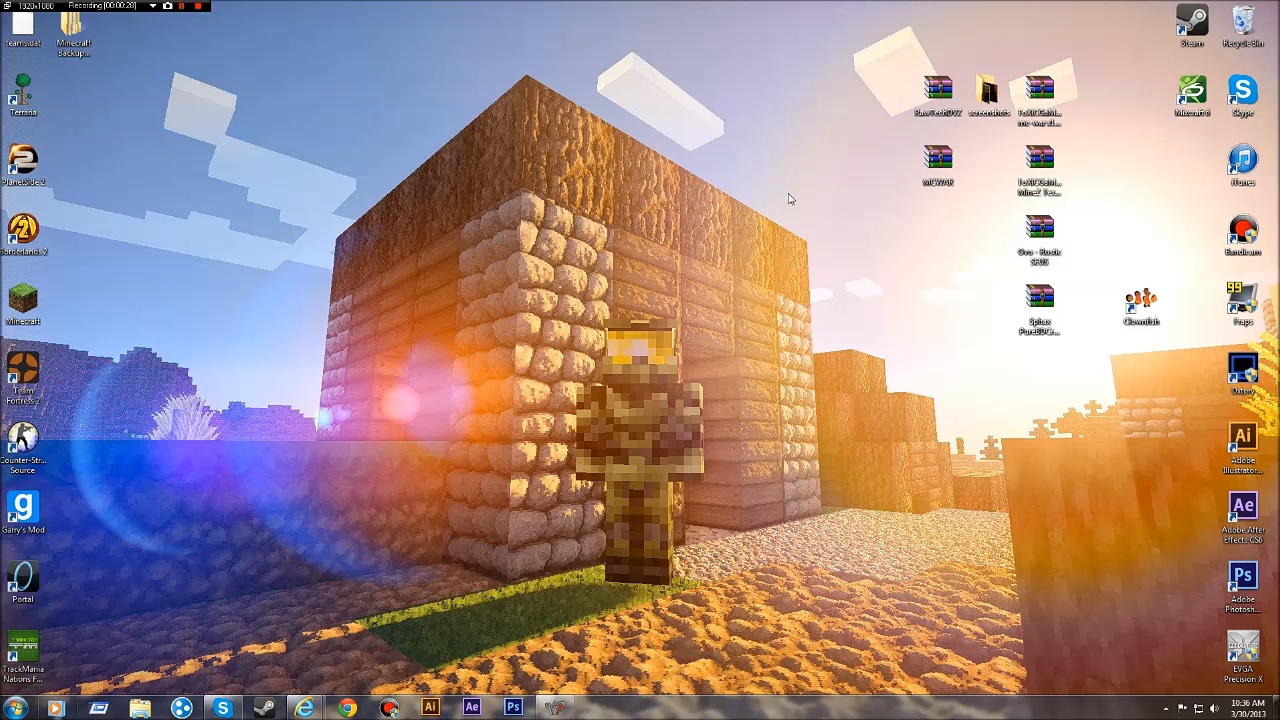
mouse_move(789, 205)
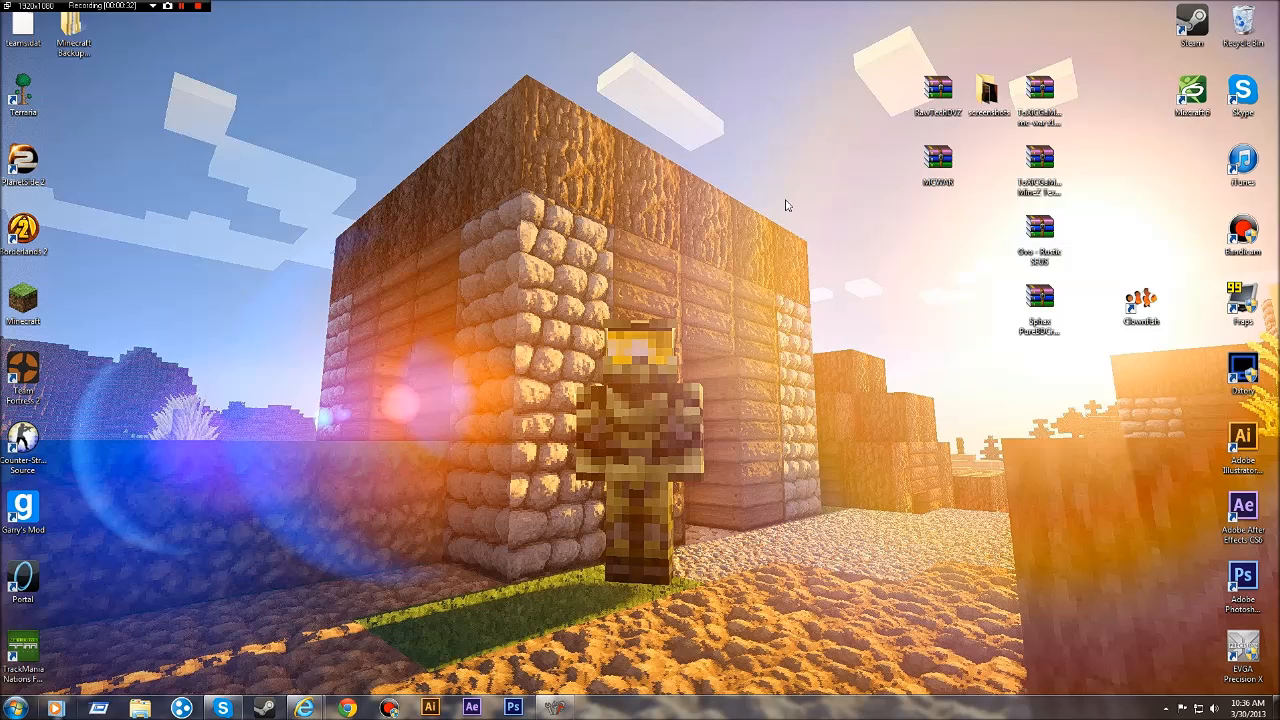
mouse_move(867, 86)
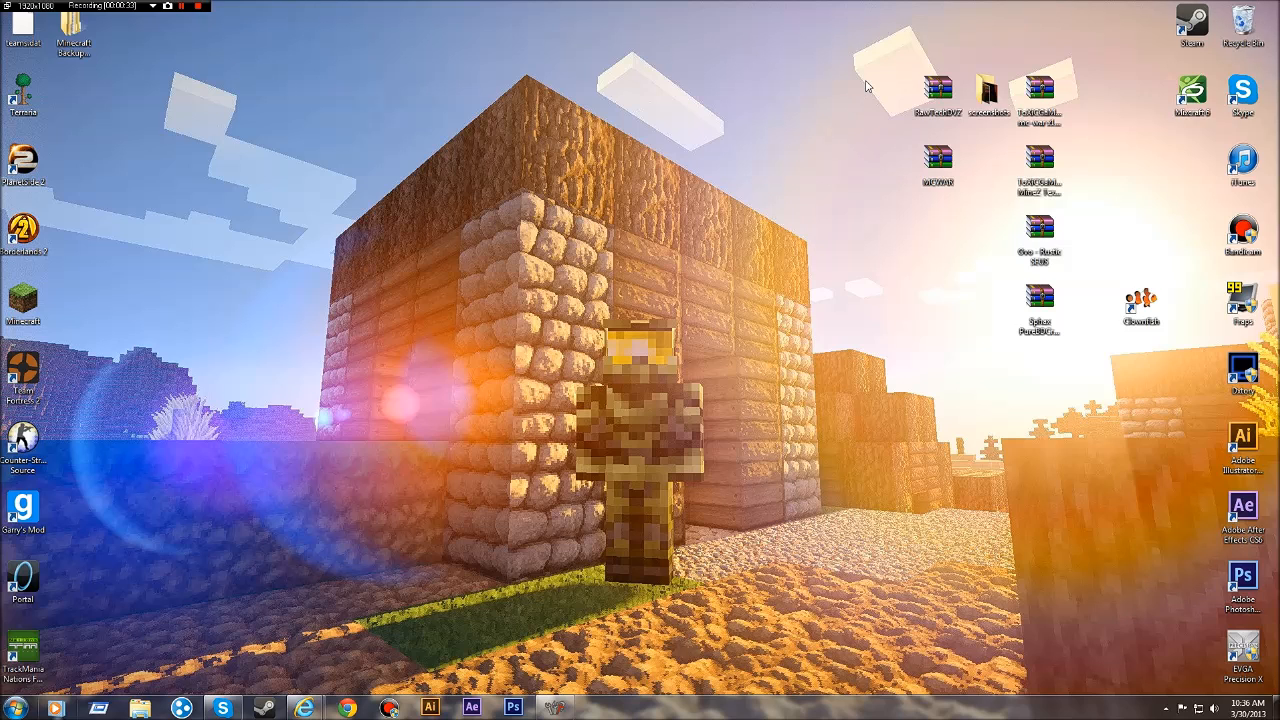
mouse_move(724, 80)
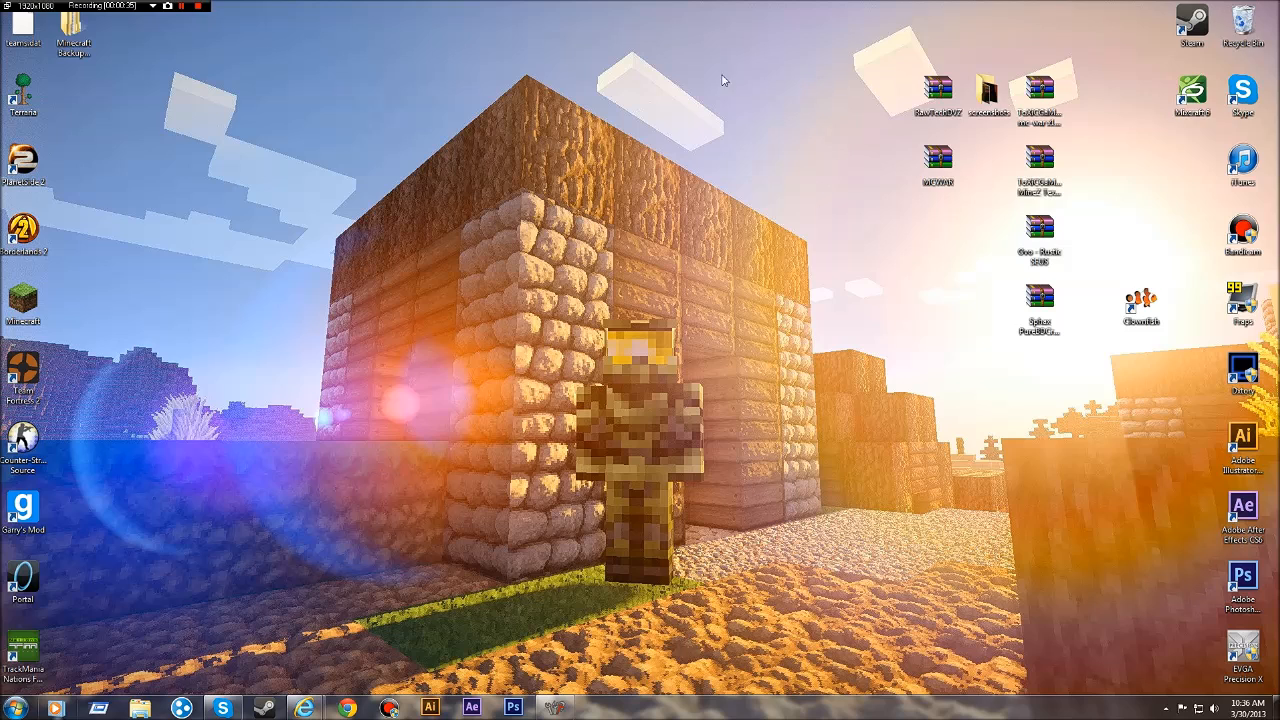
mouse_move(719, 80)
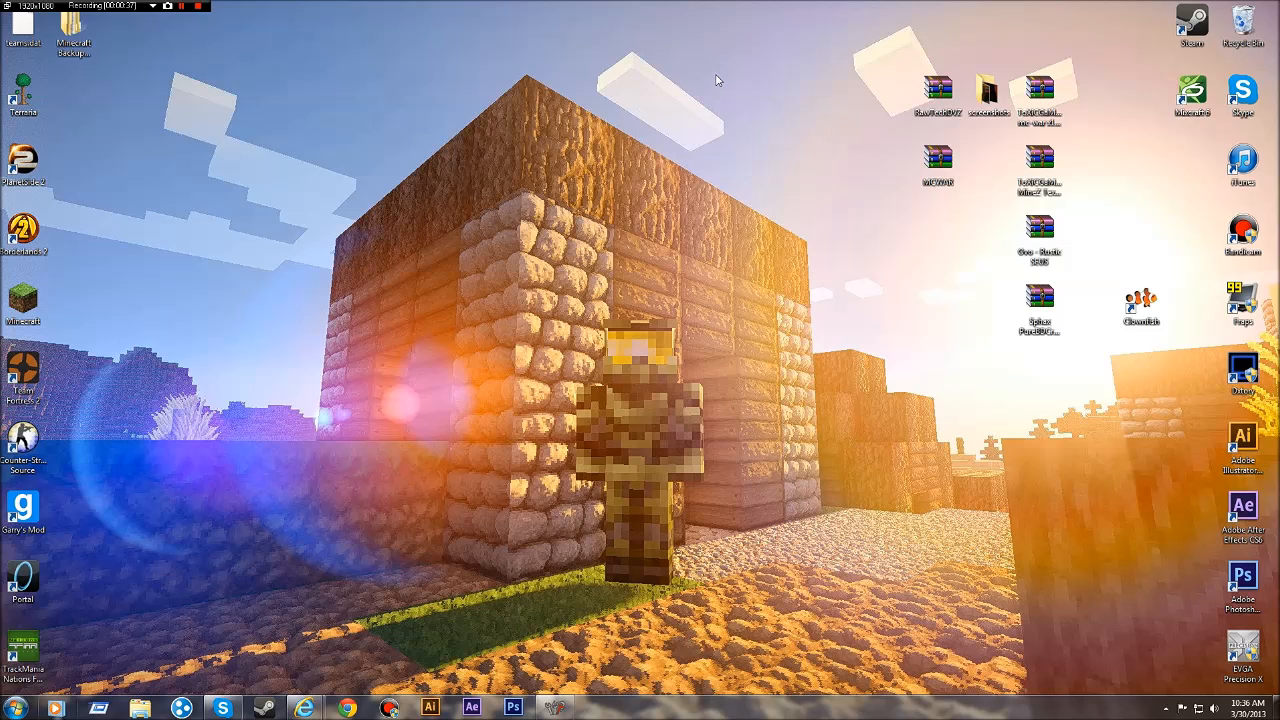
mouse_move(462, 369)
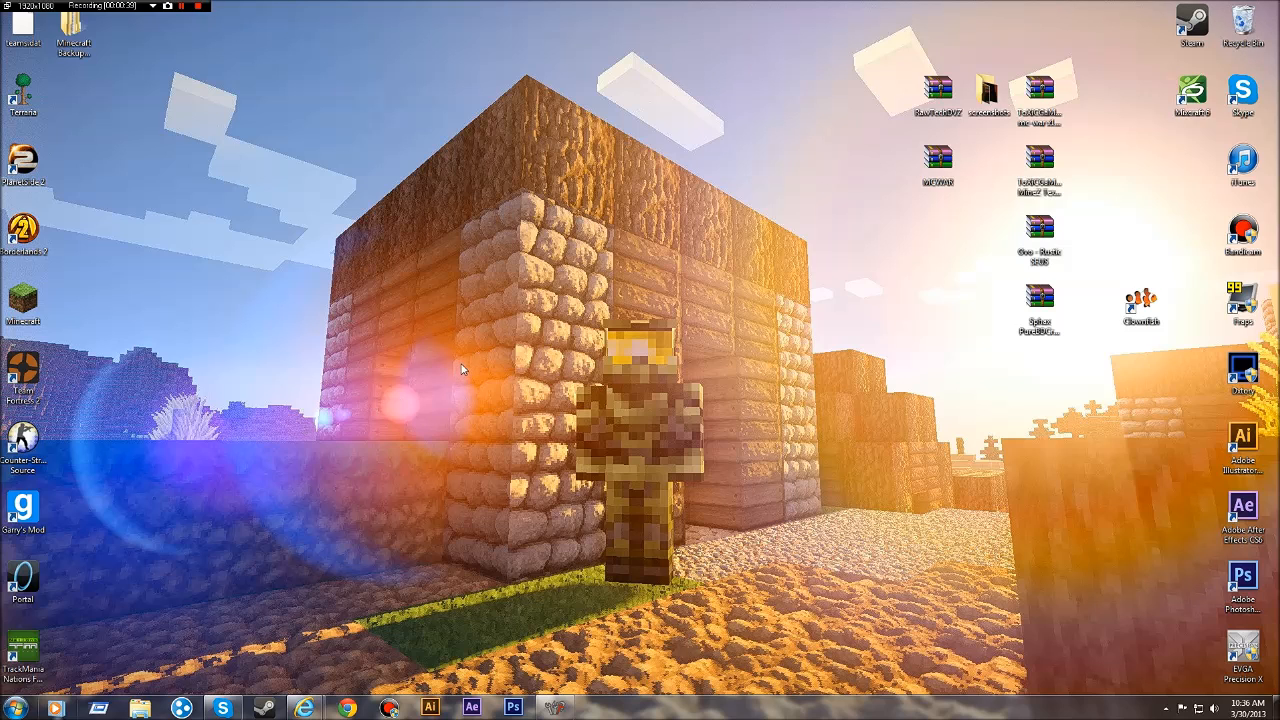
Search the Start menu for "techni" to find TechnicLauncher.
left_click(13, 708)
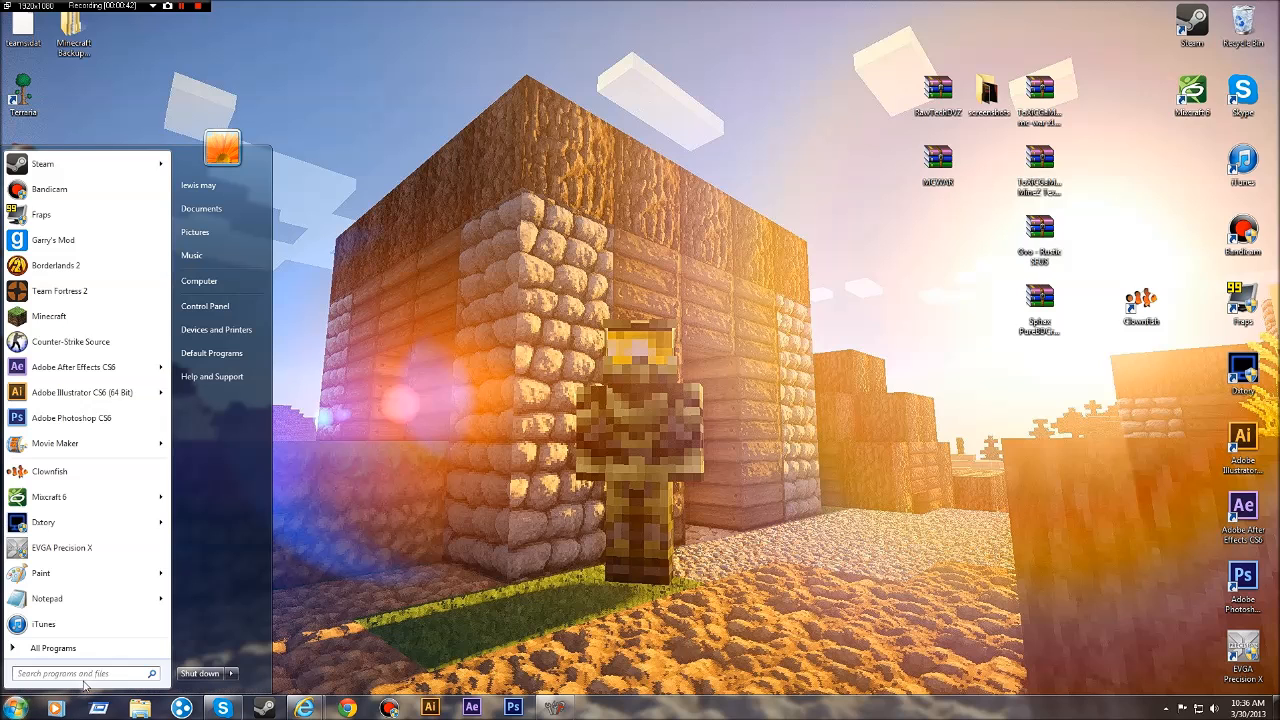
type("technic")
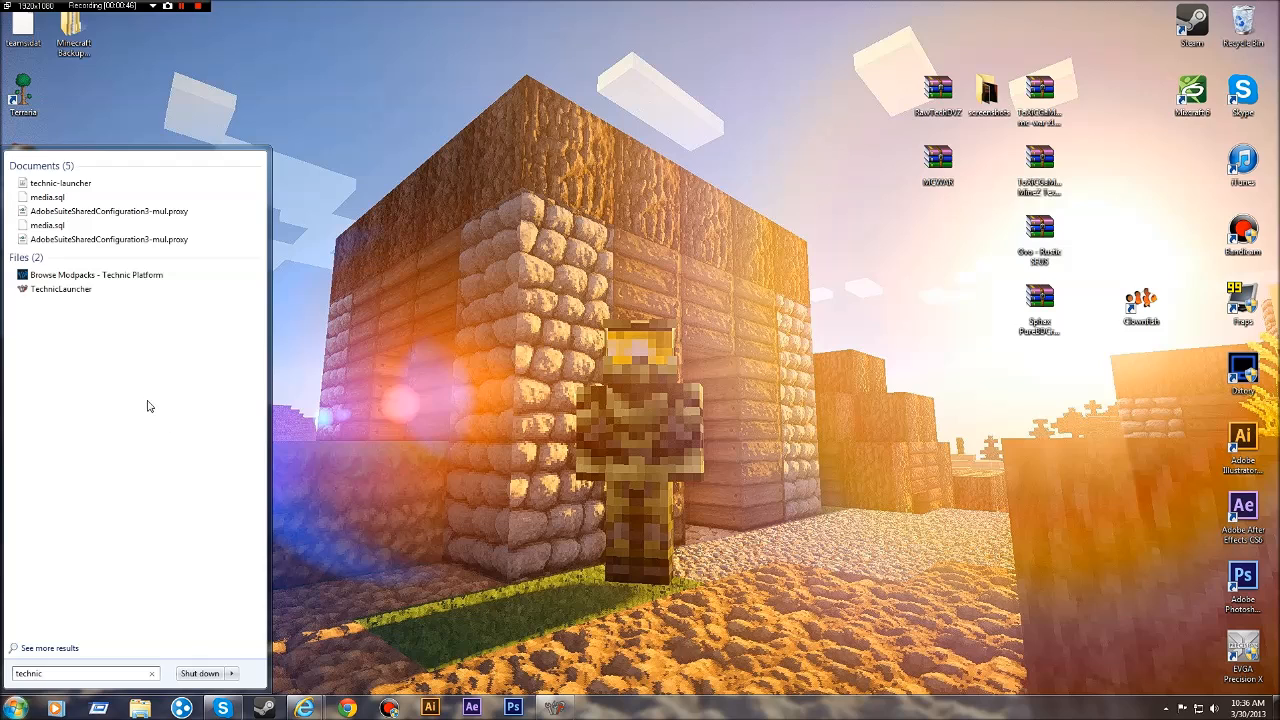
mouse_move(73, 337)
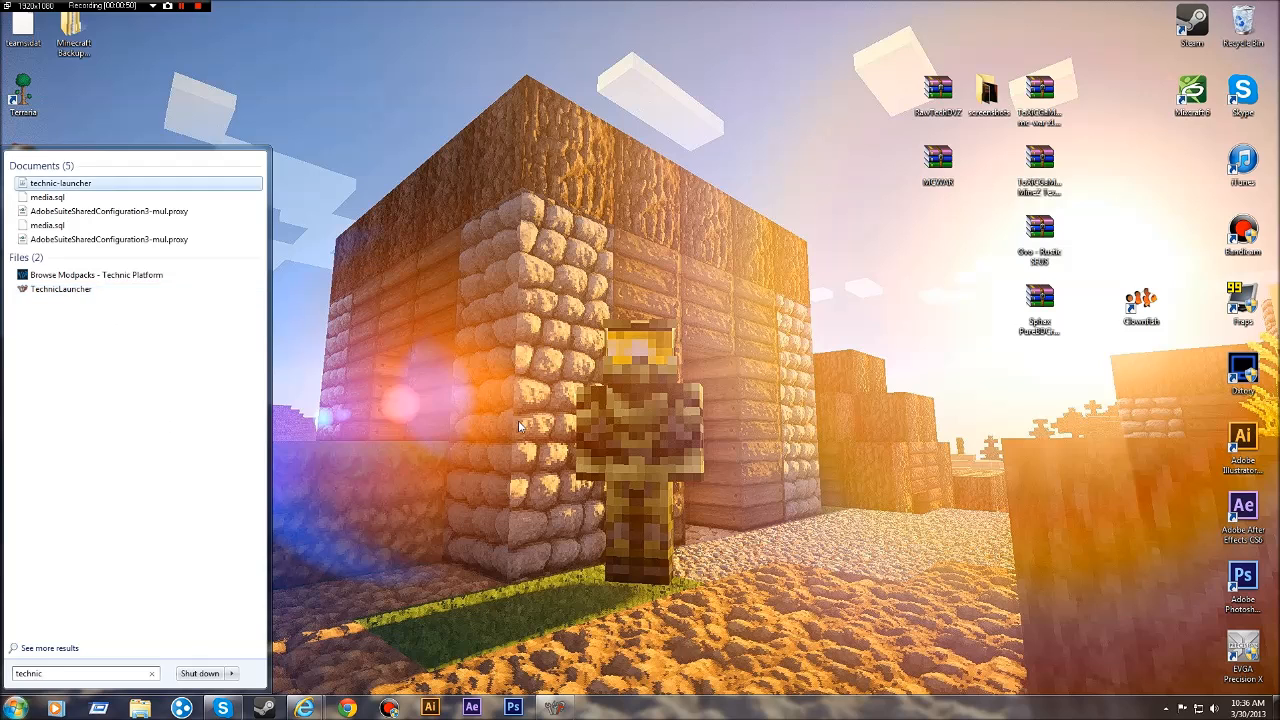
Start TechnicLauncher from the search results, showing its modpack list.
left_click(62, 287)
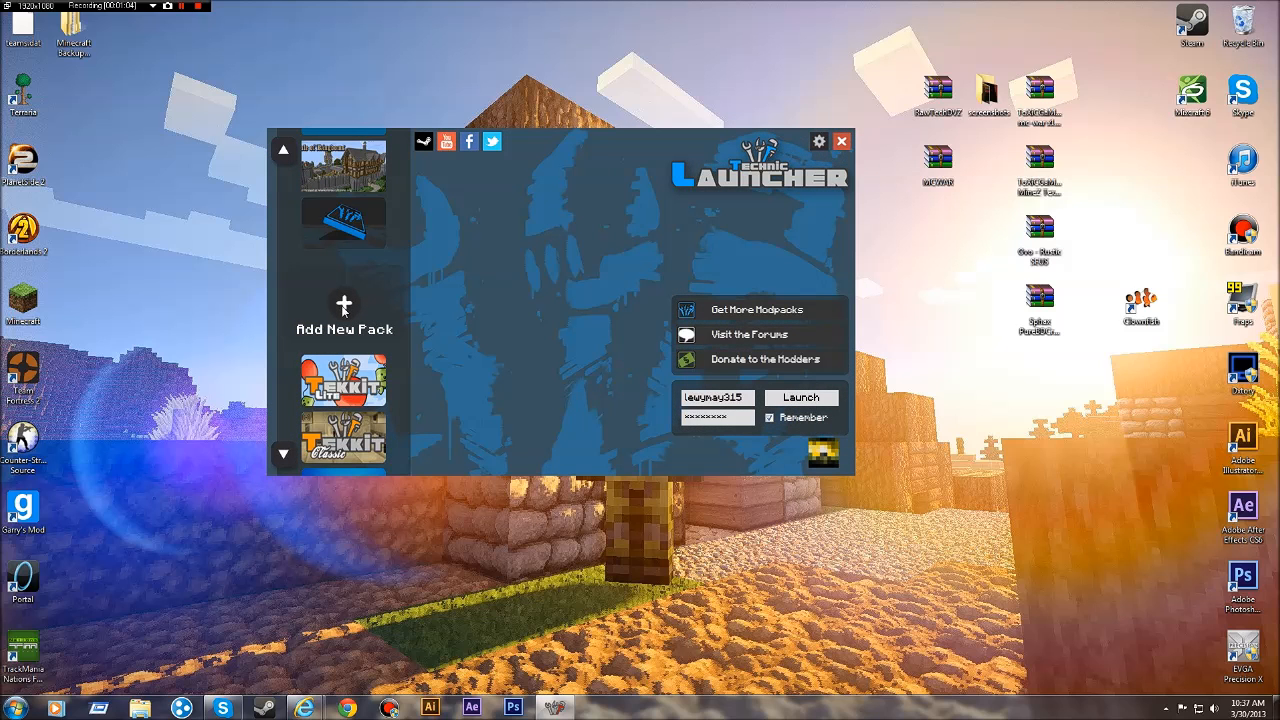
Begin adding a new modpack via the Technic Platform delivery URL panel.
left_click(344, 315)
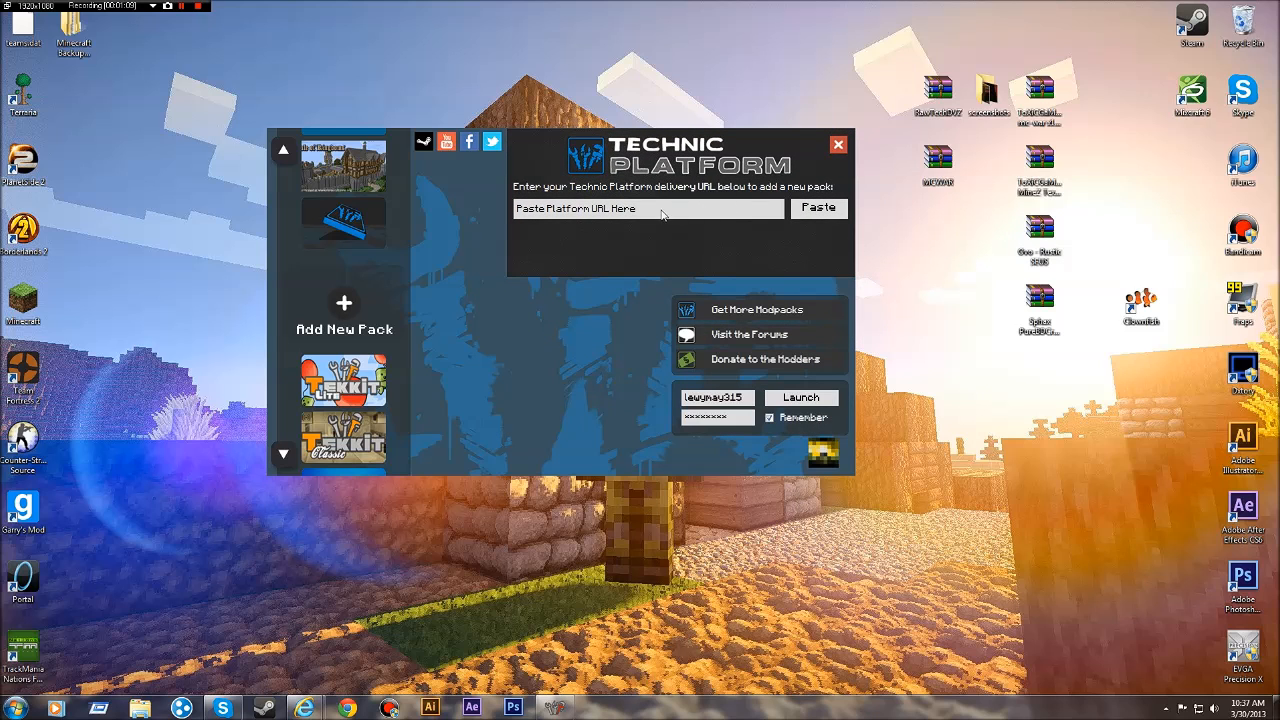
mouse_move(575, 355)
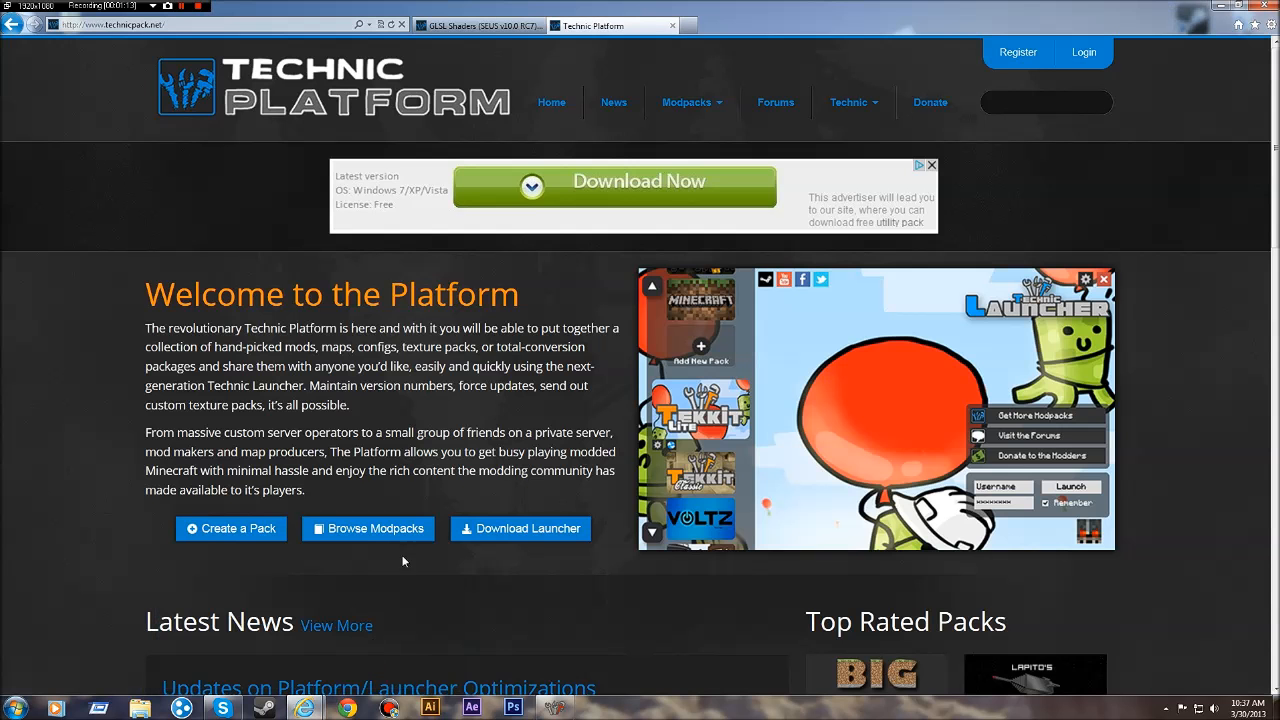
Go to Browse Modpacks on technicpack.net, listing Top Rated Packs like Big Dig.
scroll("down", 3)
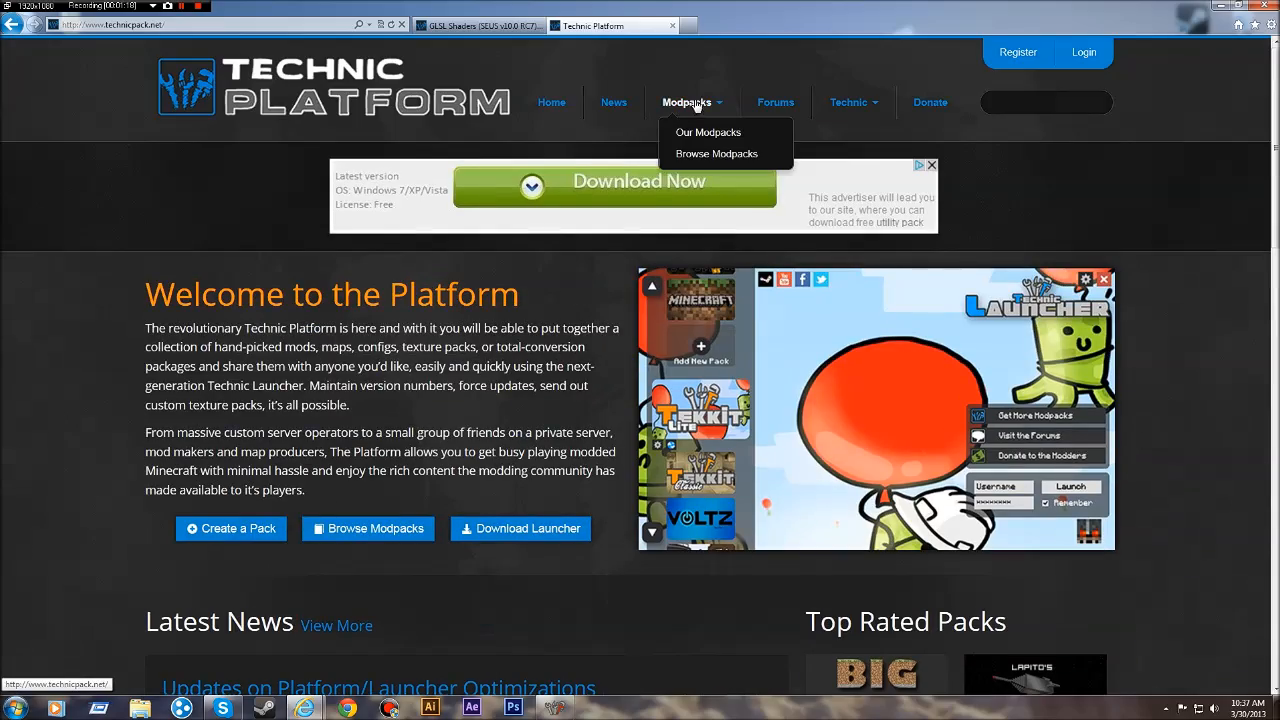
mouse_move(615, 341)
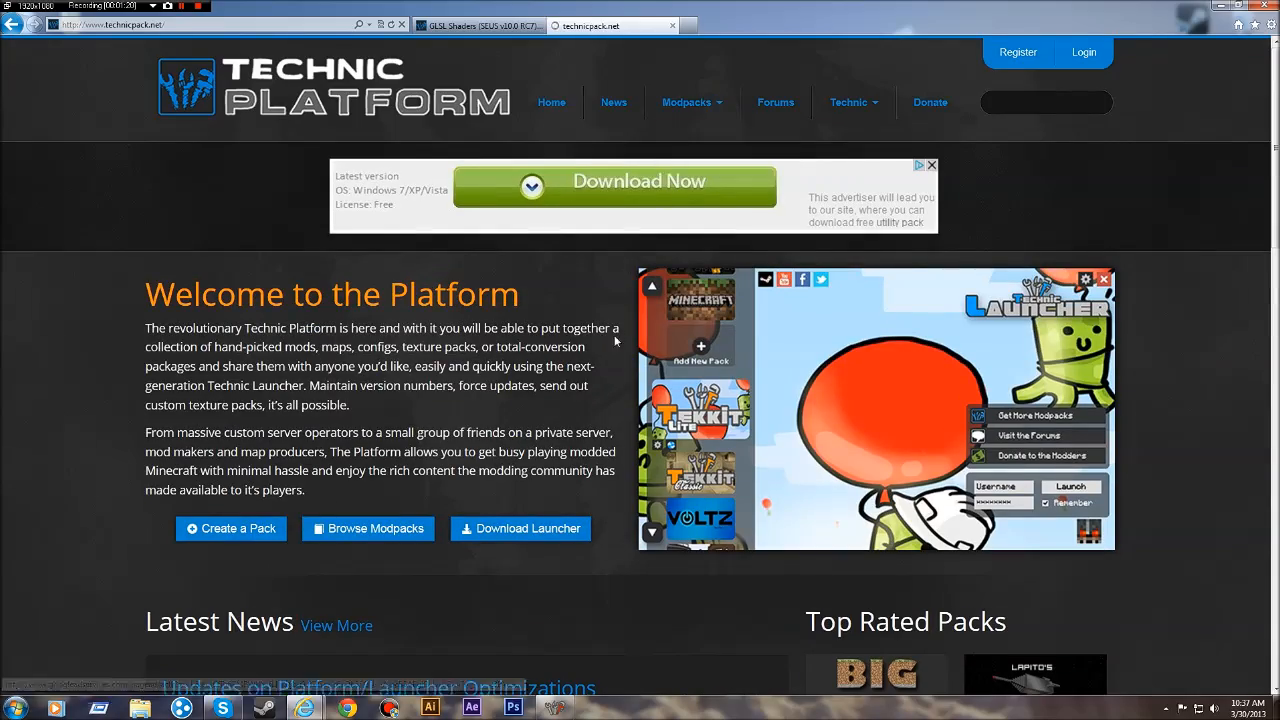
left_click(367, 528)
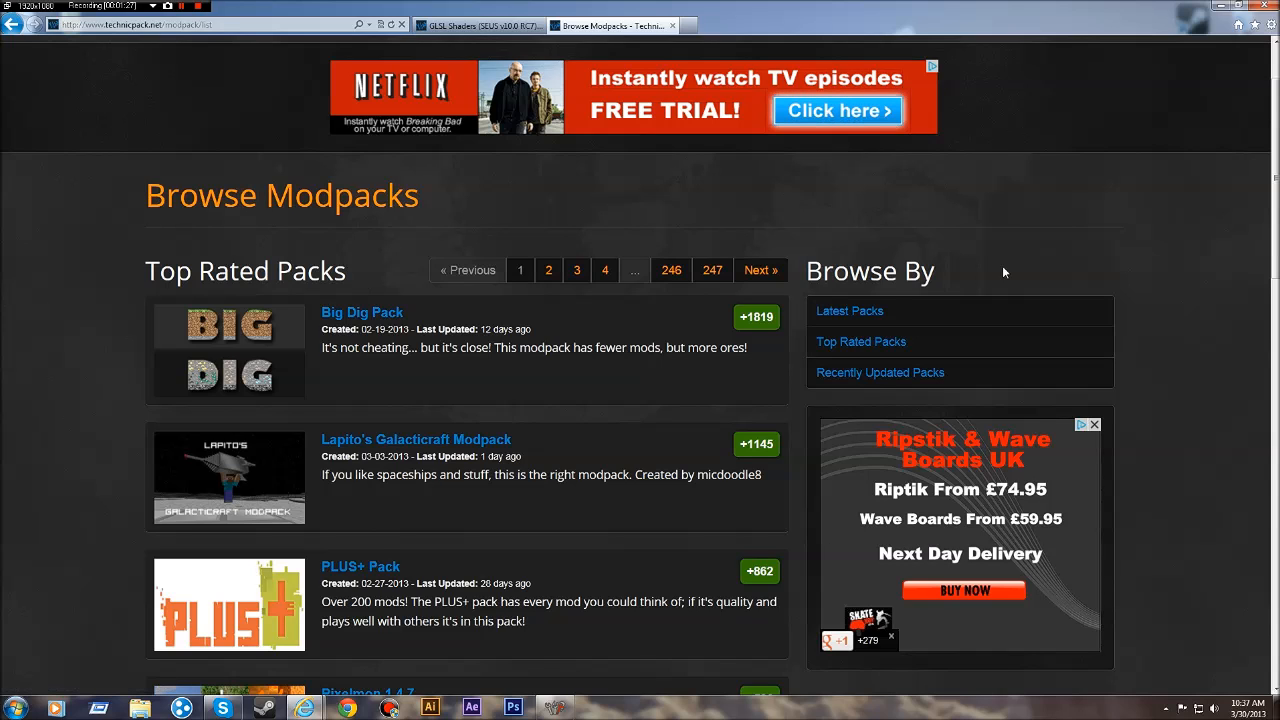
scroll("down", 3)
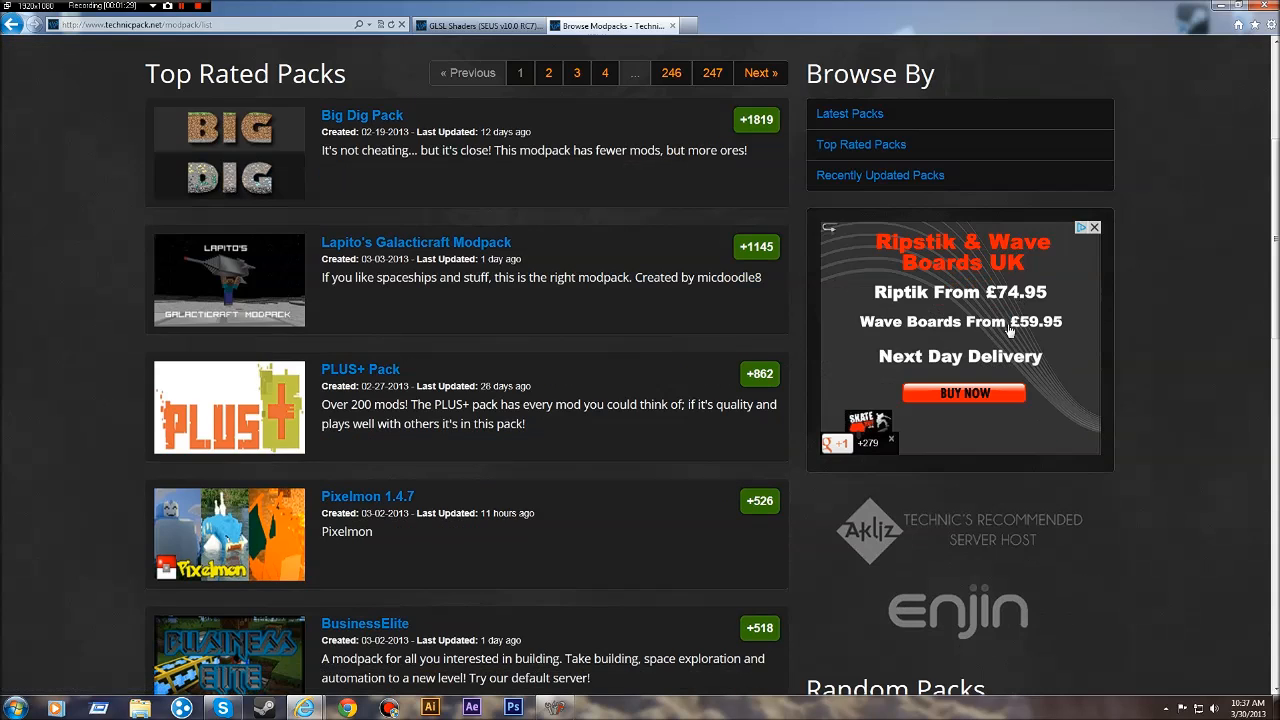
scroll("down", 3)
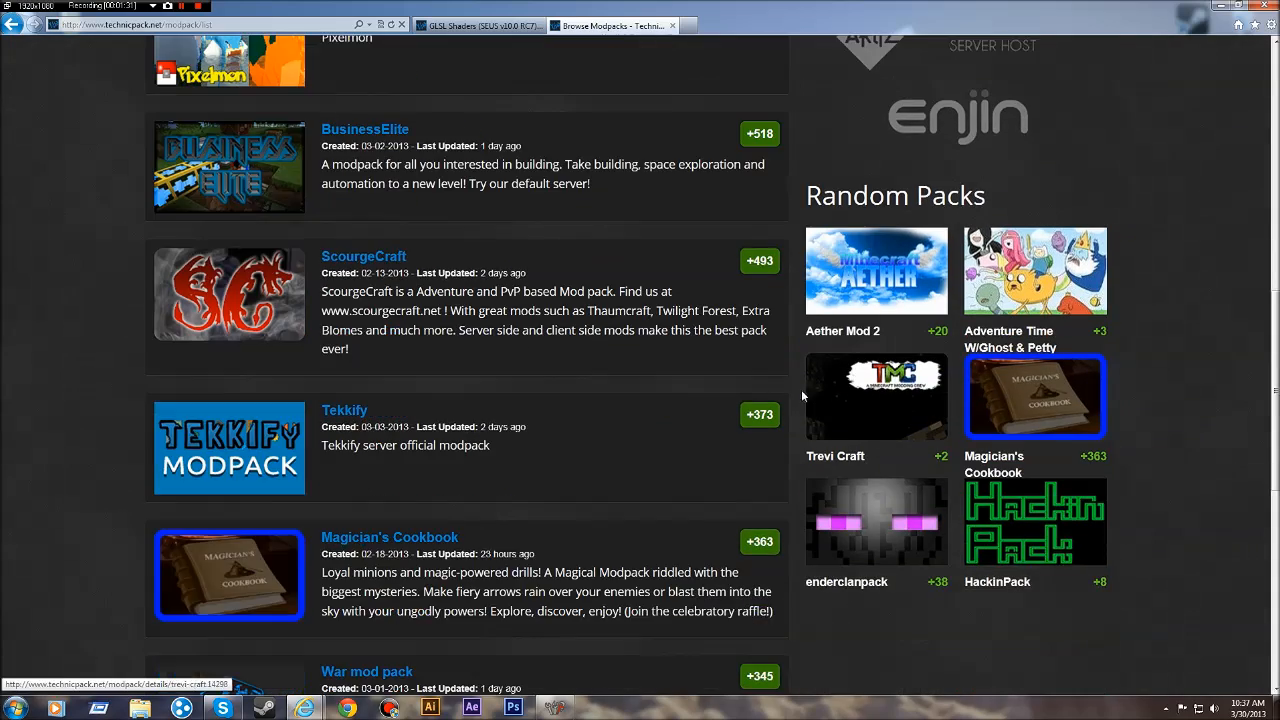
scroll("down", 3)
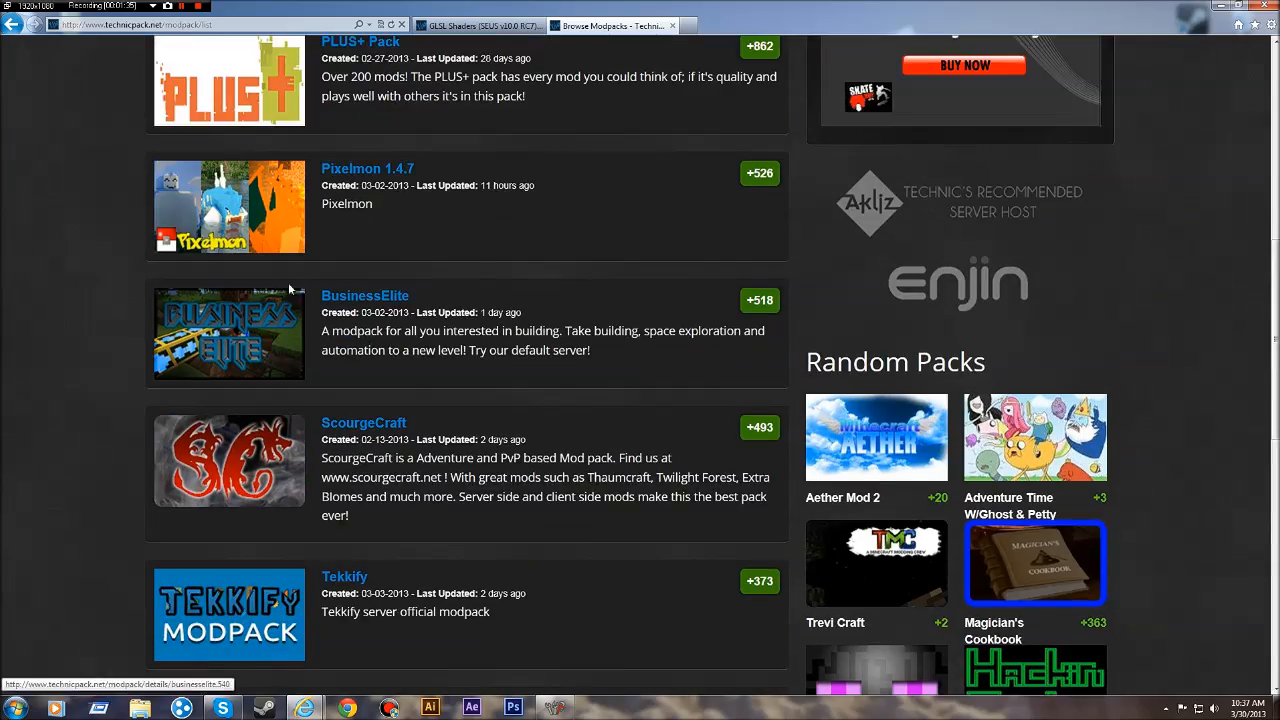
scroll("up", 3)
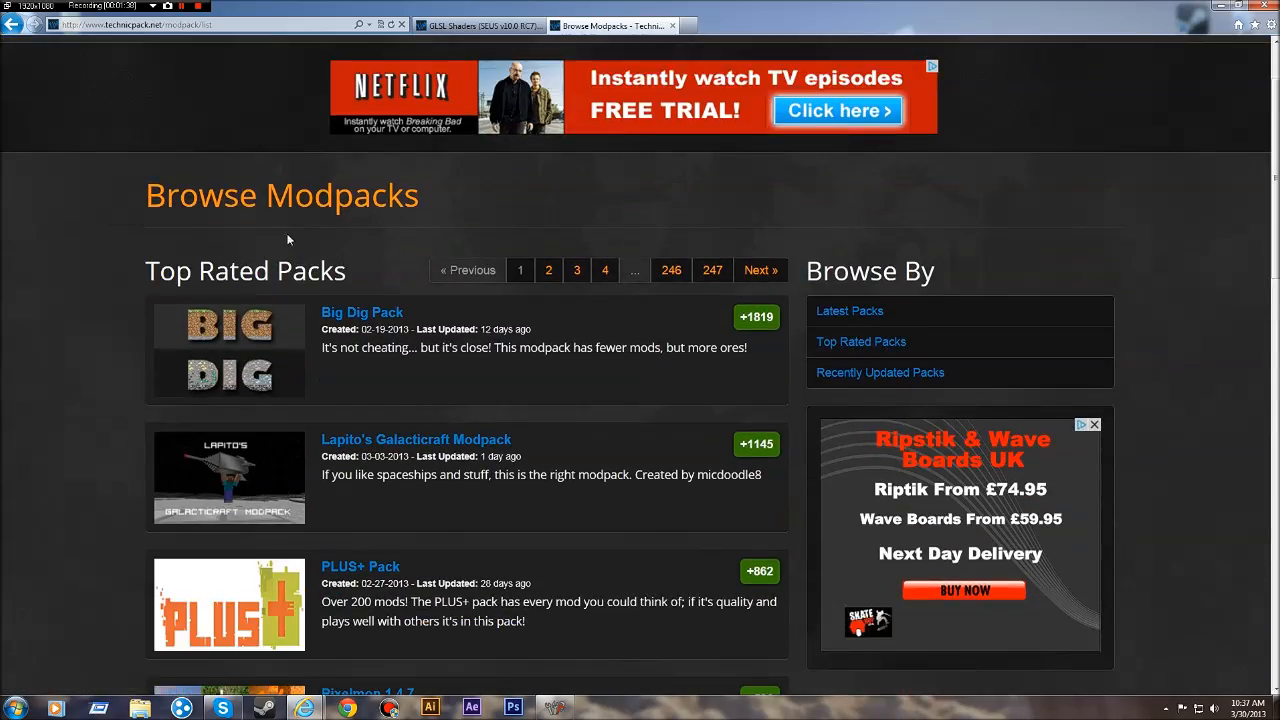
scroll("down", 3)
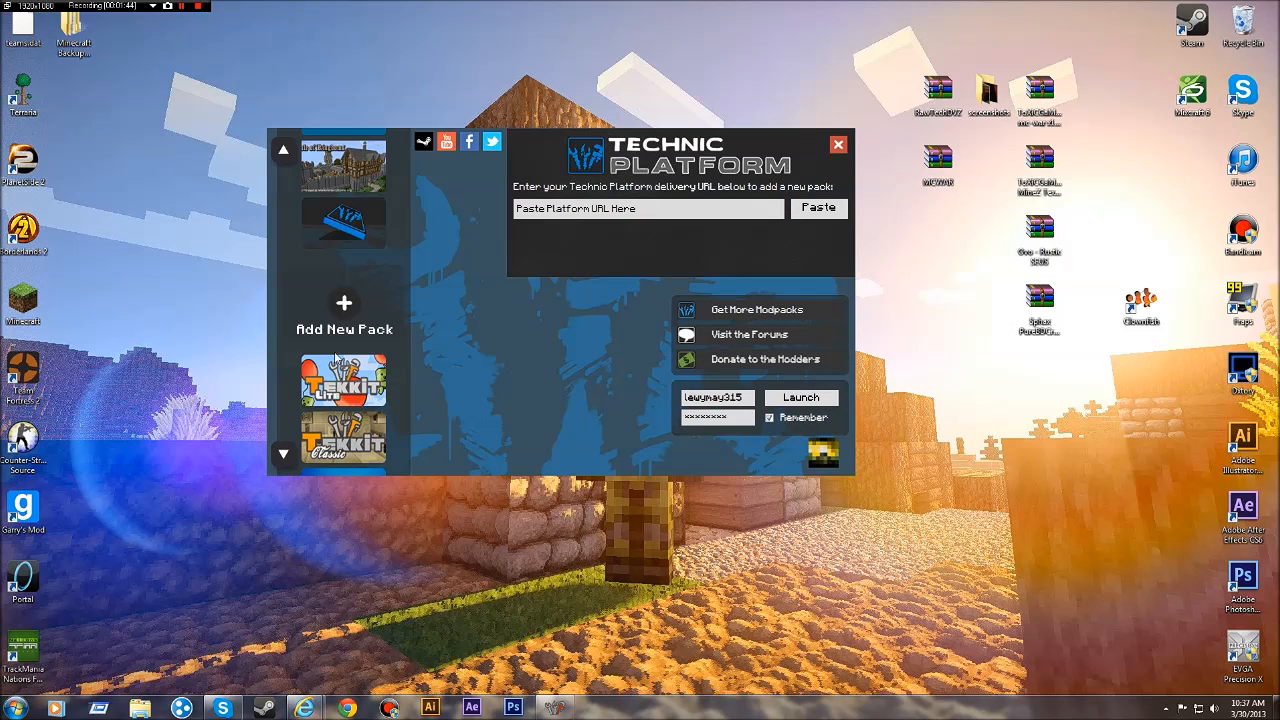
mouse_move(590, 145)
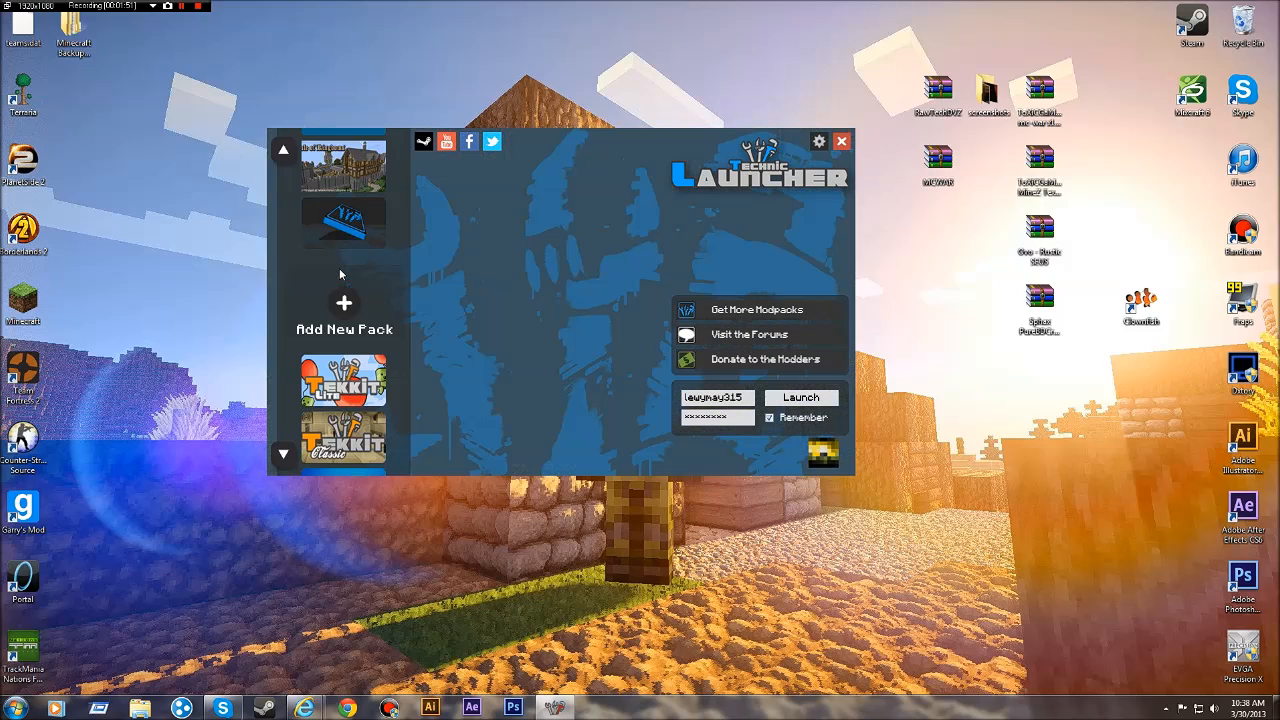
Use Get More Modpacks to reach the GLSL Shaders (SEUS v10.0 RC7) pack page.
left_click(344, 315)
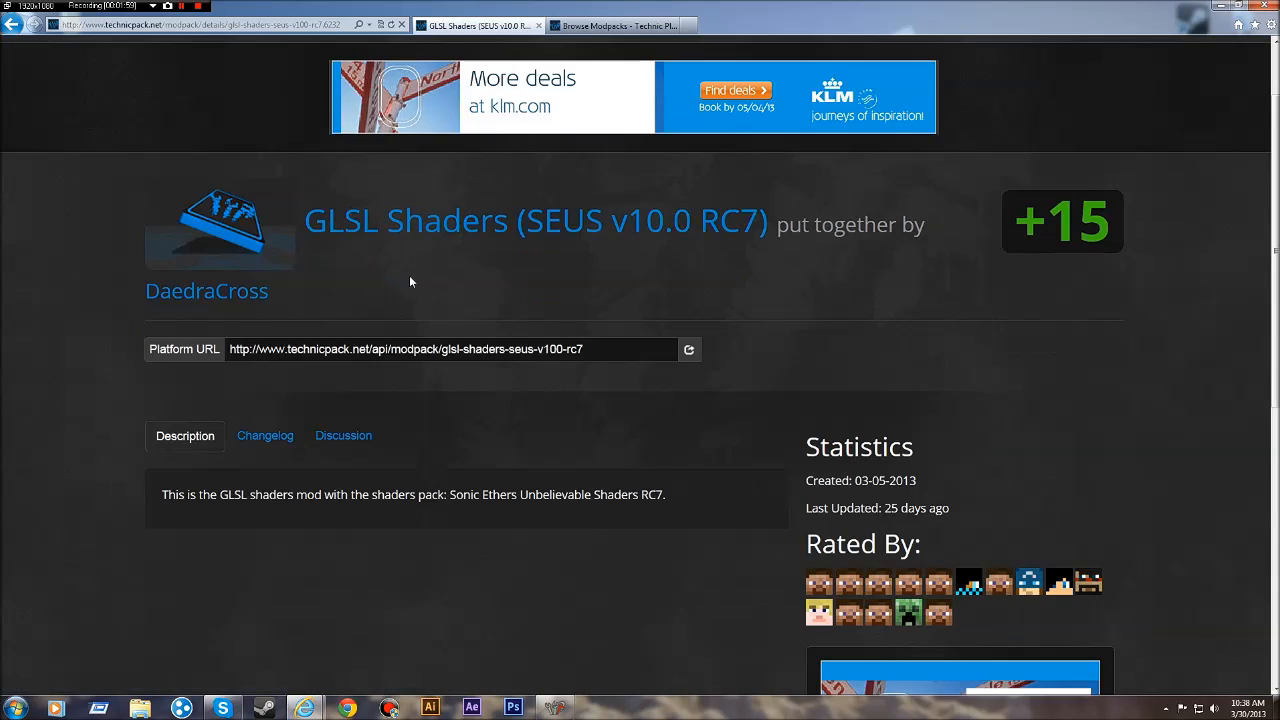
mouse_move(536, 274)
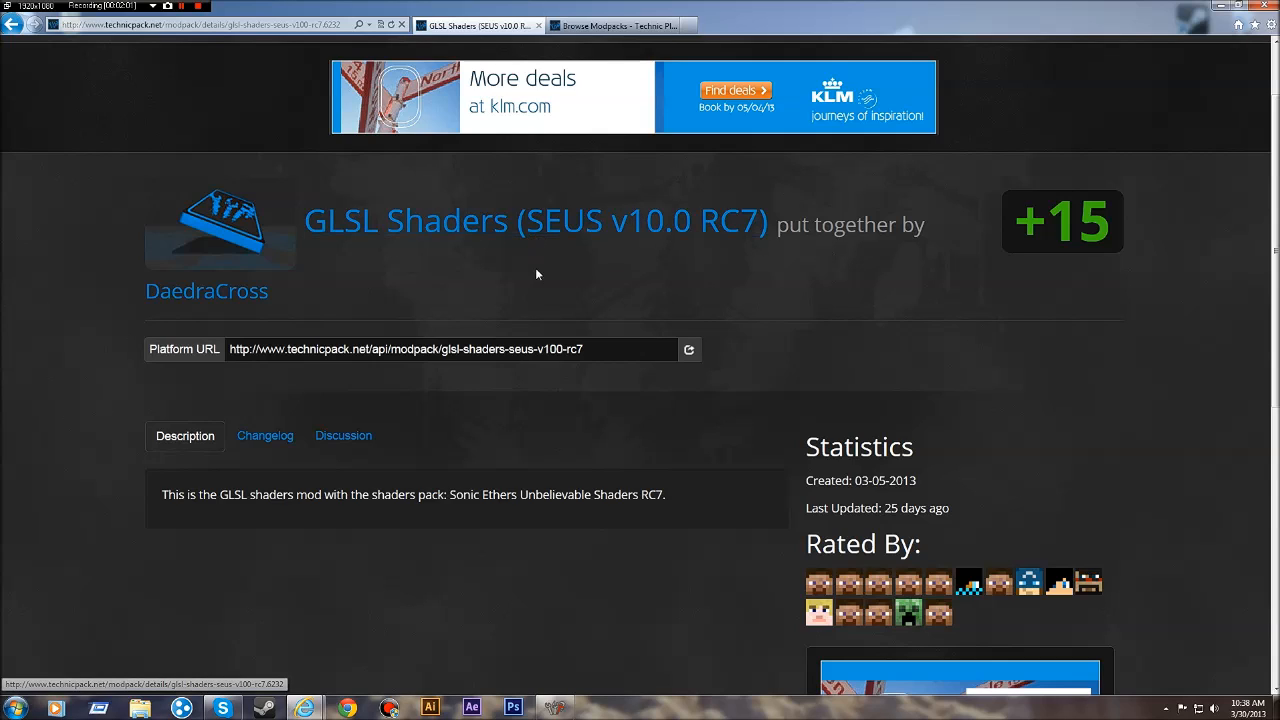
mouse_move(666, 315)
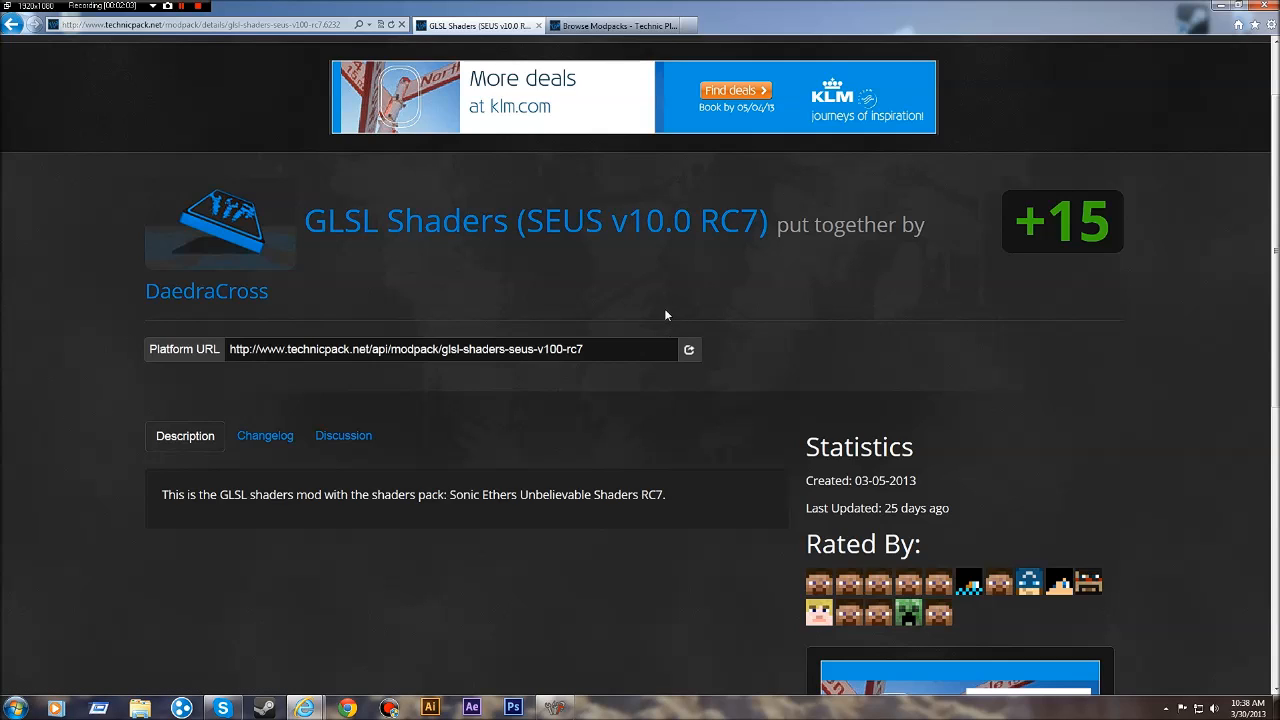
mouse_move(353, 630)
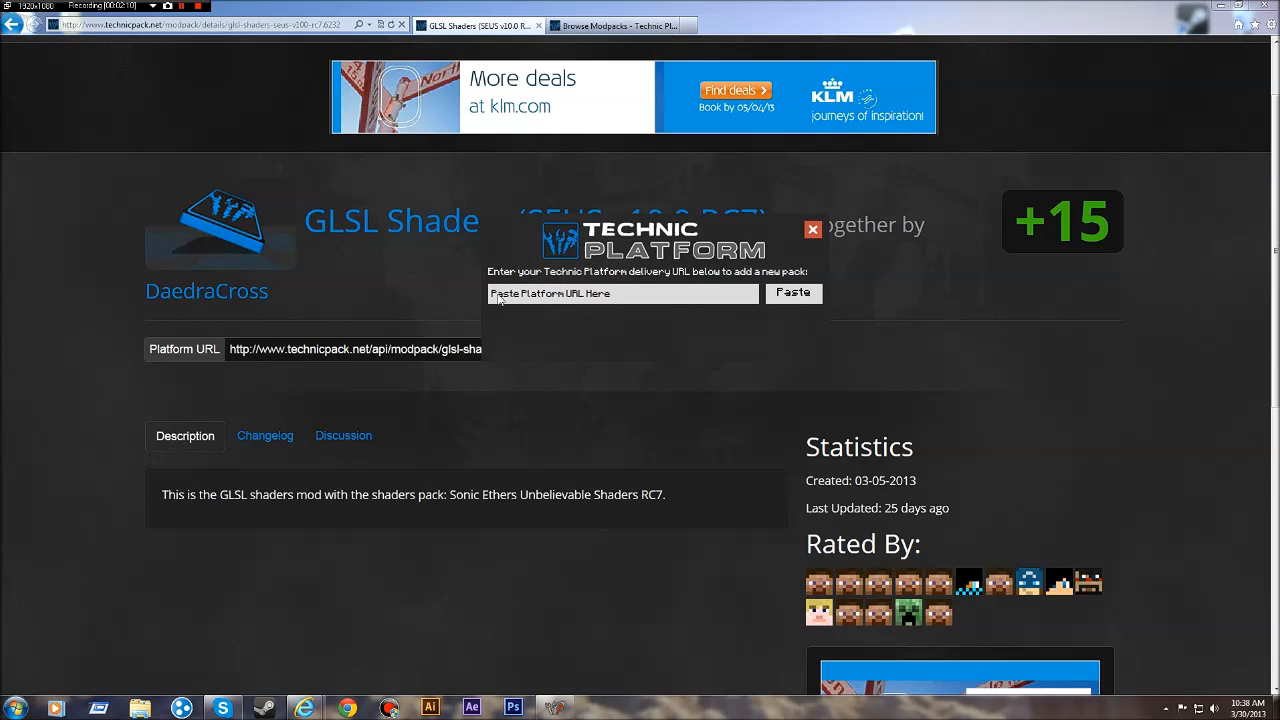
mouse_move(647, 241)
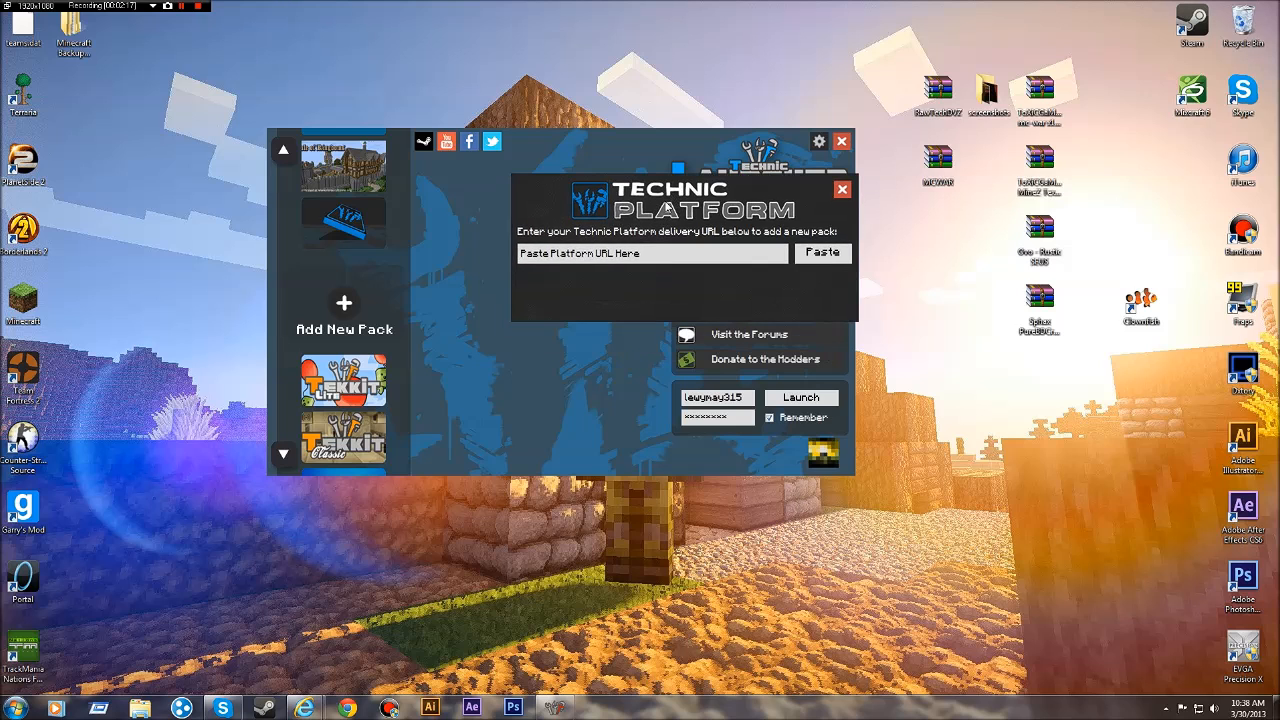
left_click(841, 189)
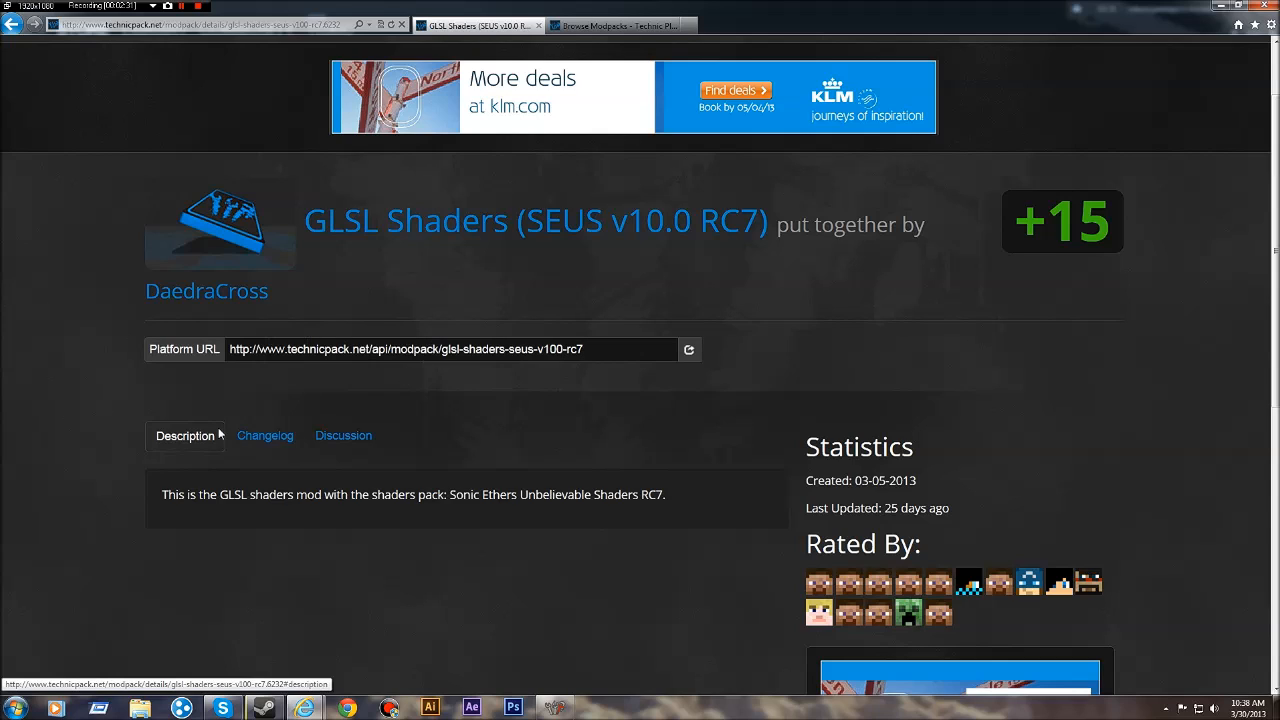
Review the GLSL Shaders changelog and description, then copy its Platform URL.
left_click(264, 435)
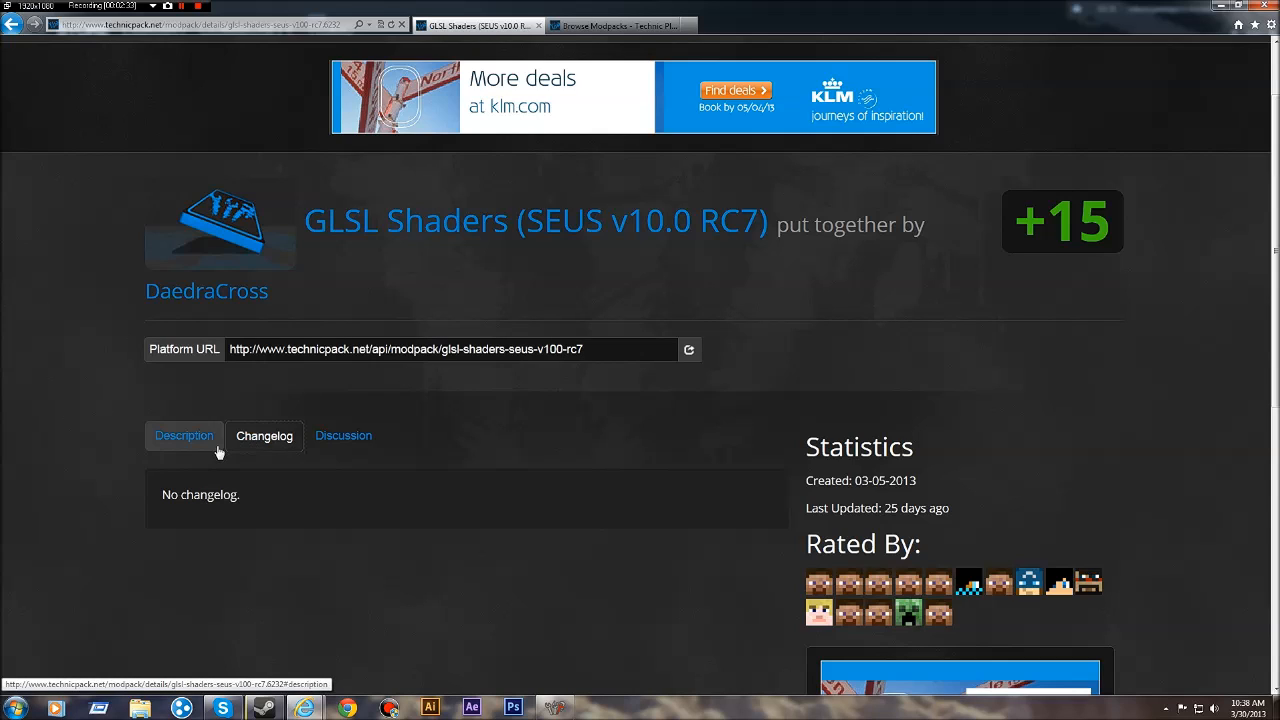
left_click(184, 435)
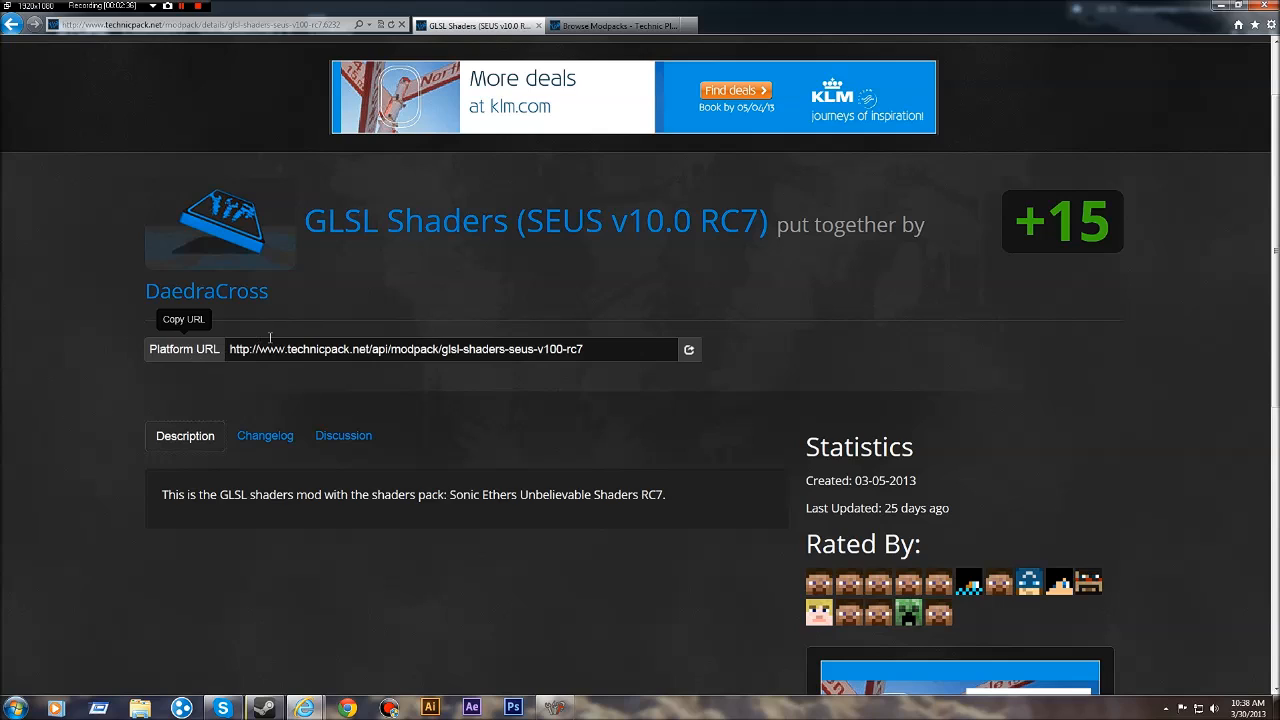
mouse_move(672, 343)
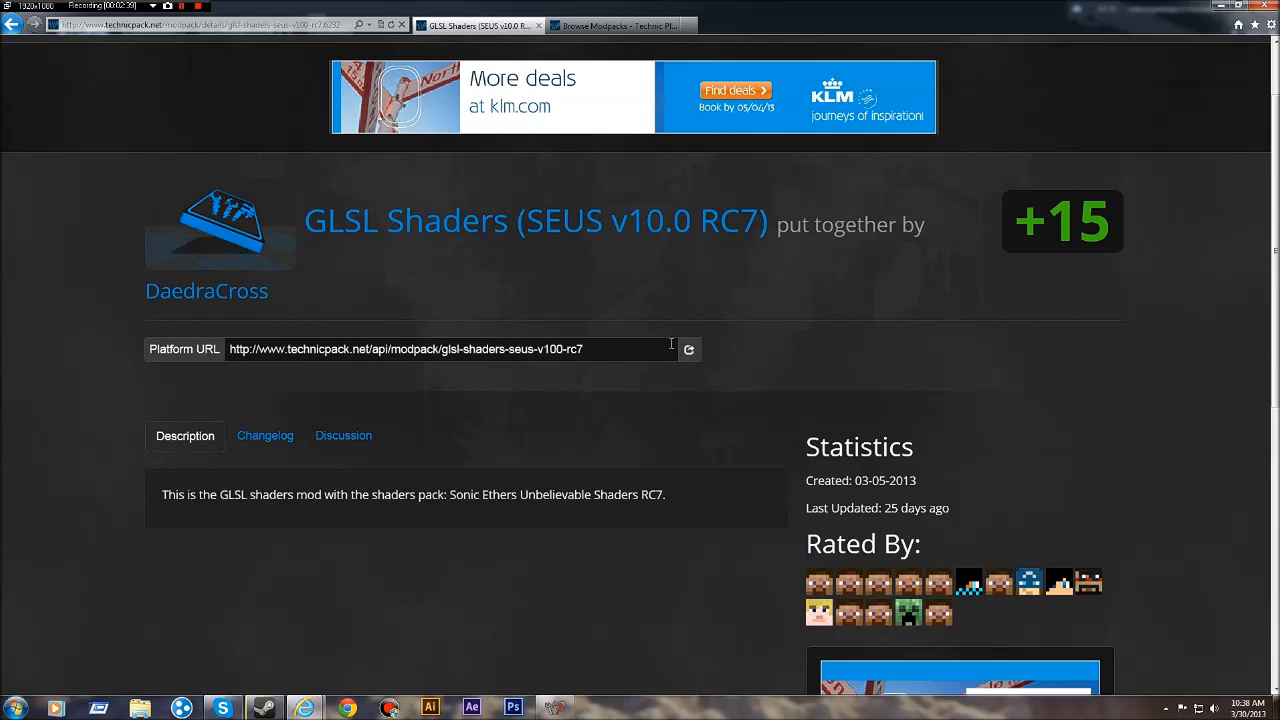
left_click(689, 349)
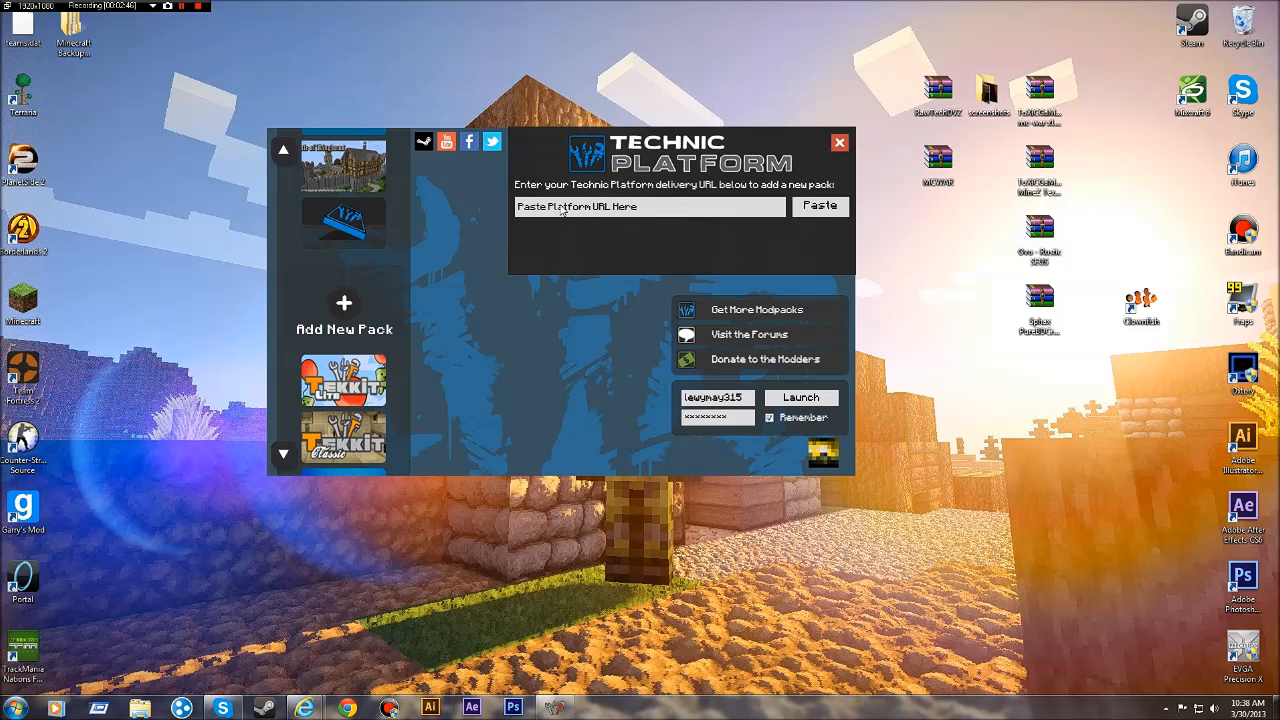
Paste the GLSL Shaders (SEUS v10.0 RC7) Platform URL into the add-pack field.
left_click(819, 206)
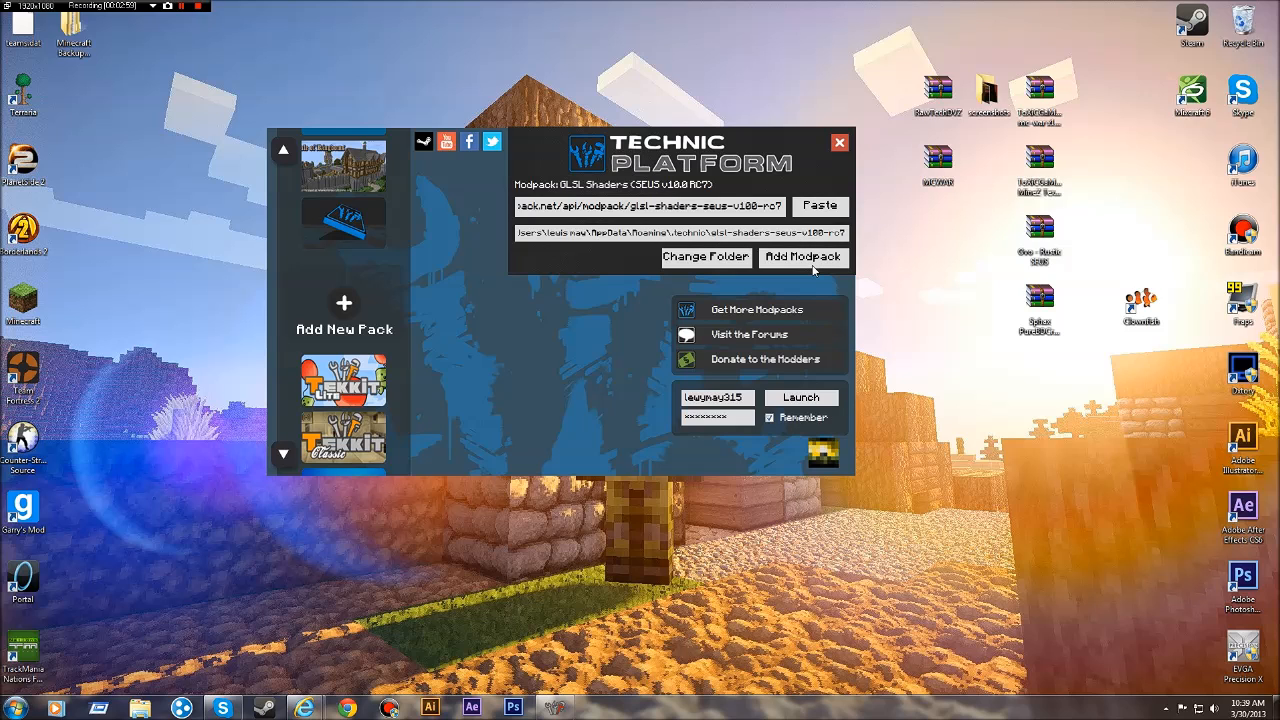
mouse_move(840, 143)
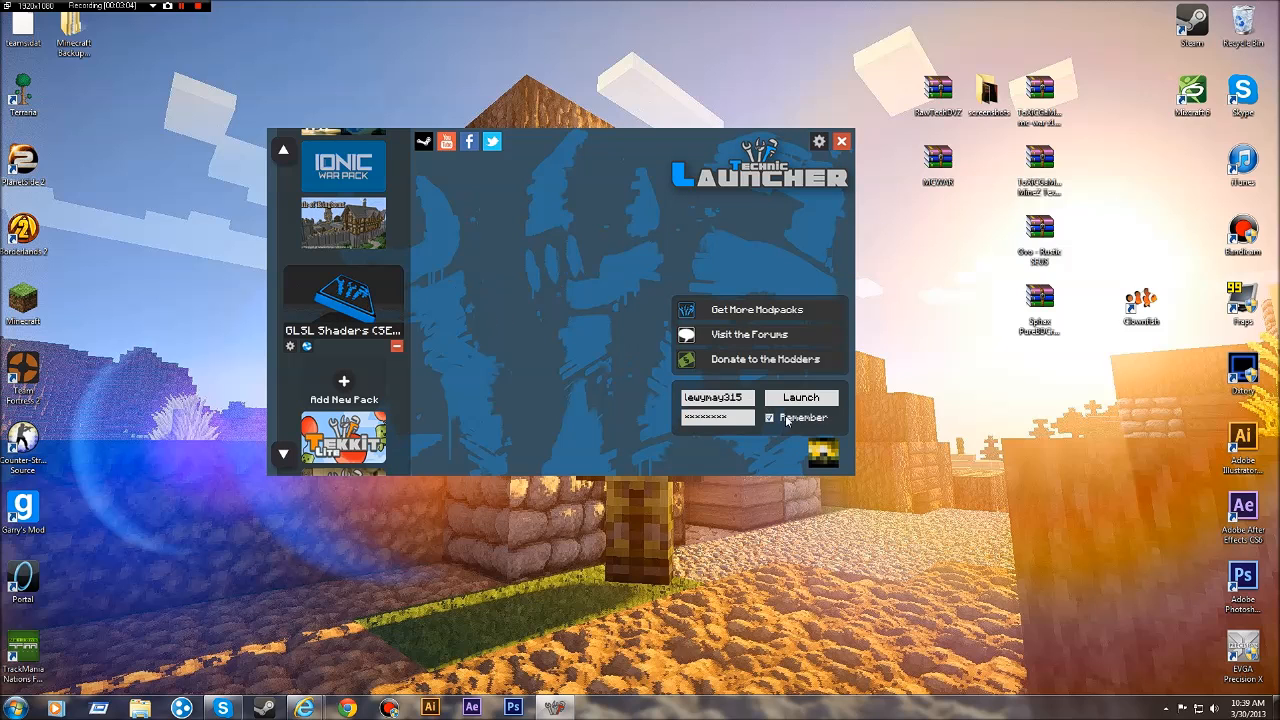
Launch the GLSL Shaders pack and maximize Minecraft 1.4.7's title screen.
left_click(800, 397)
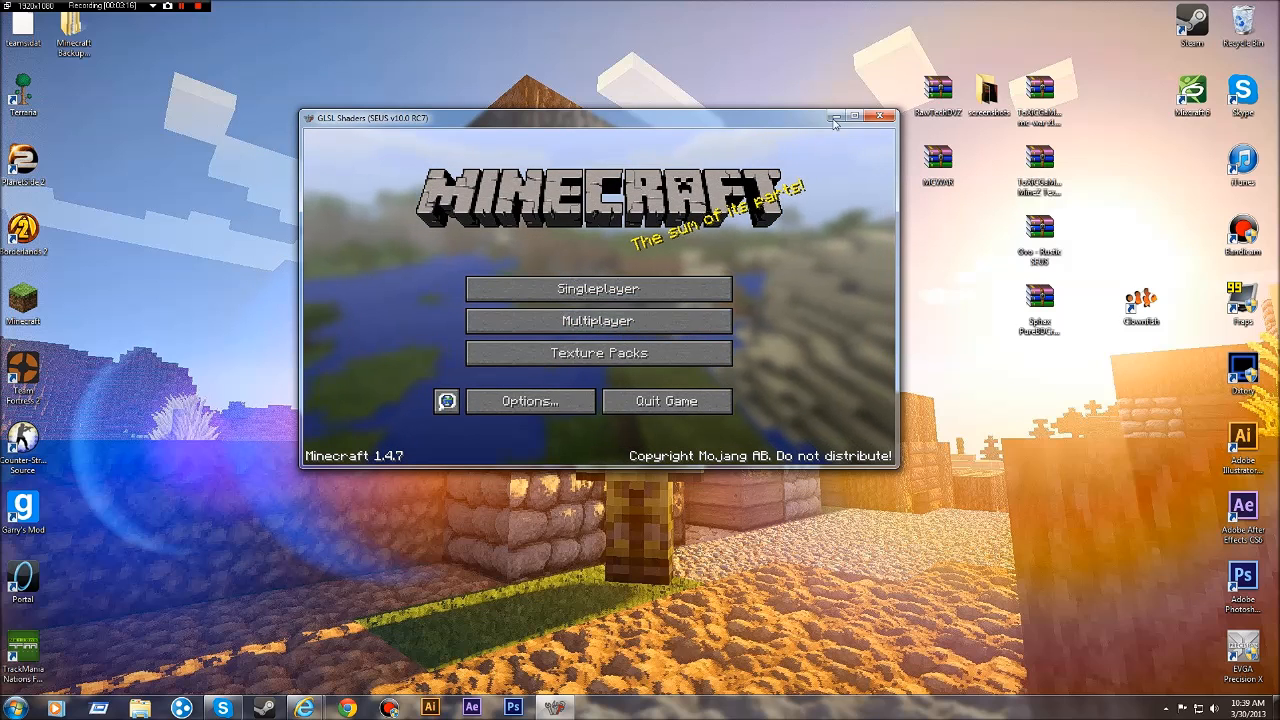
left_click(853, 117)
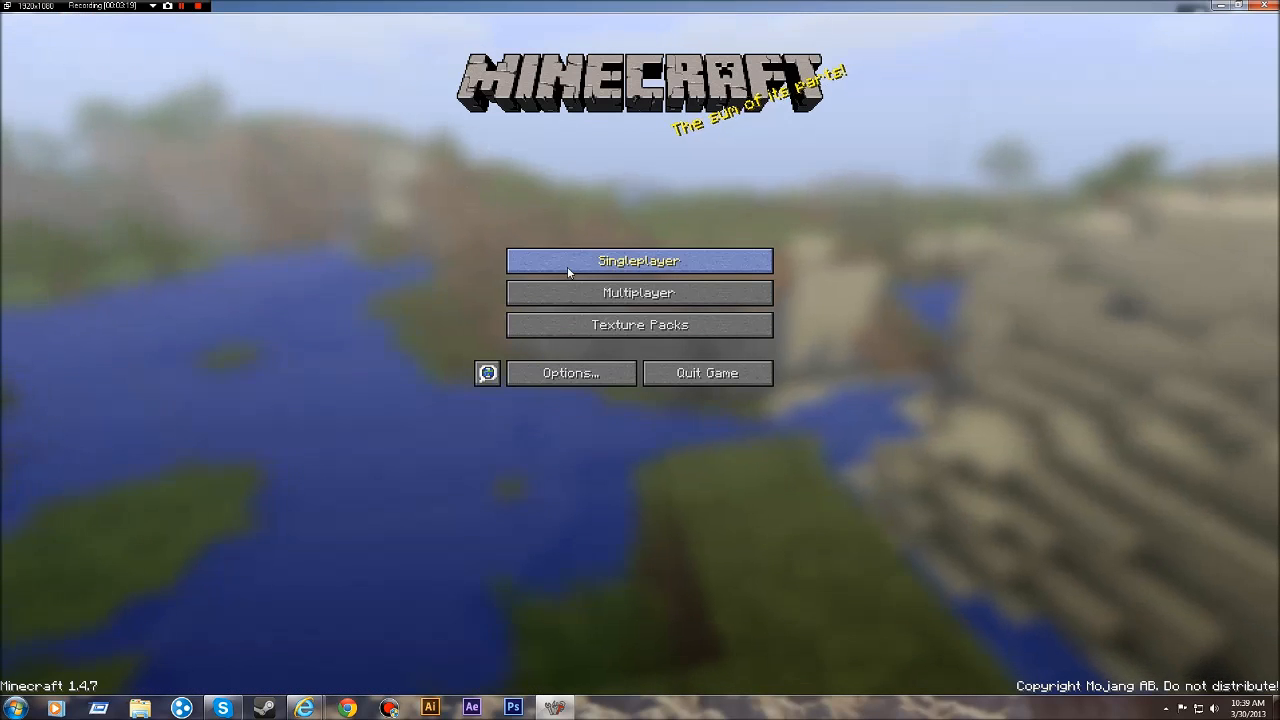
Enter a Singleplayer world showing SEUS shader lighting, shadows and sun glare.
left_click(639, 260)
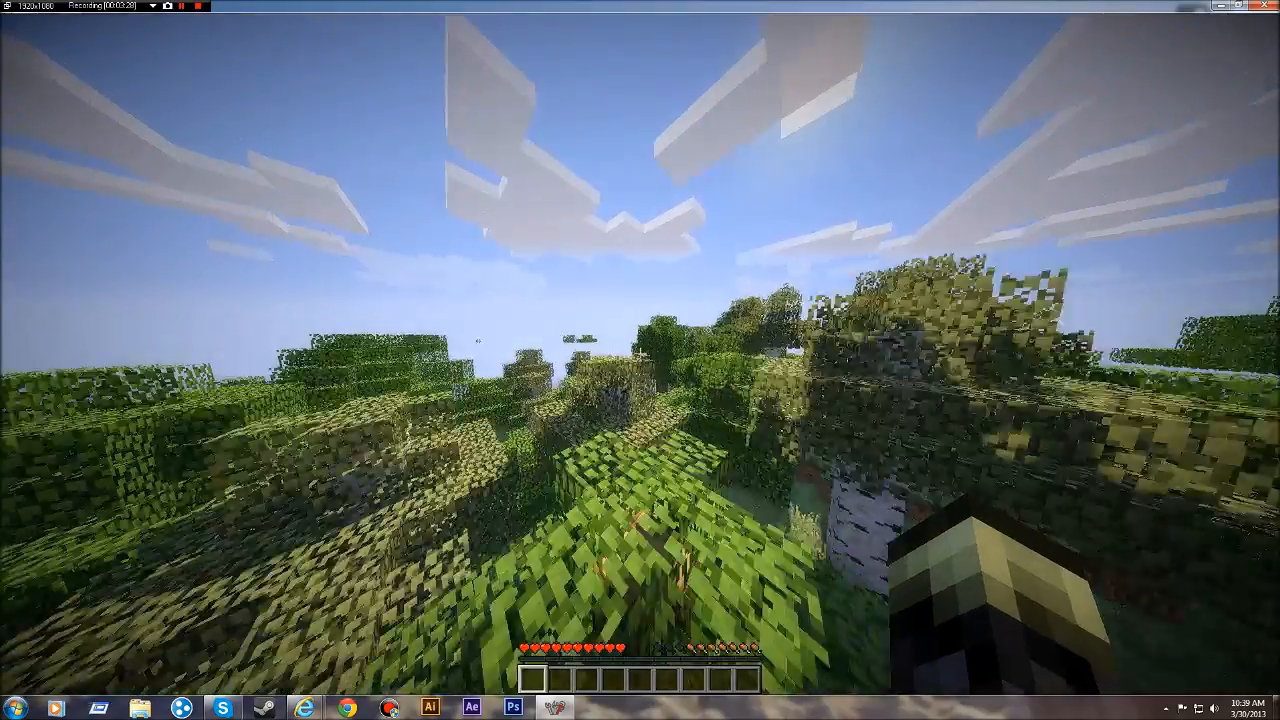
mouse_move(640, 360)
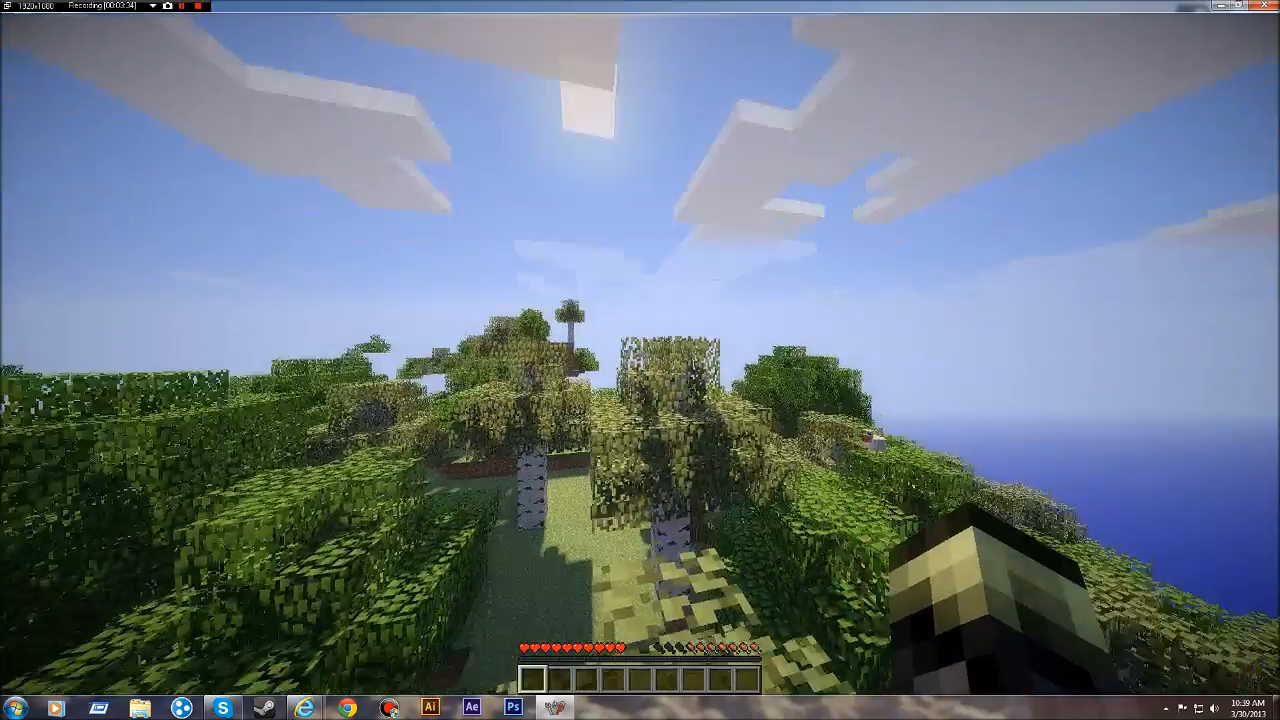
mouse_move(640, 360)
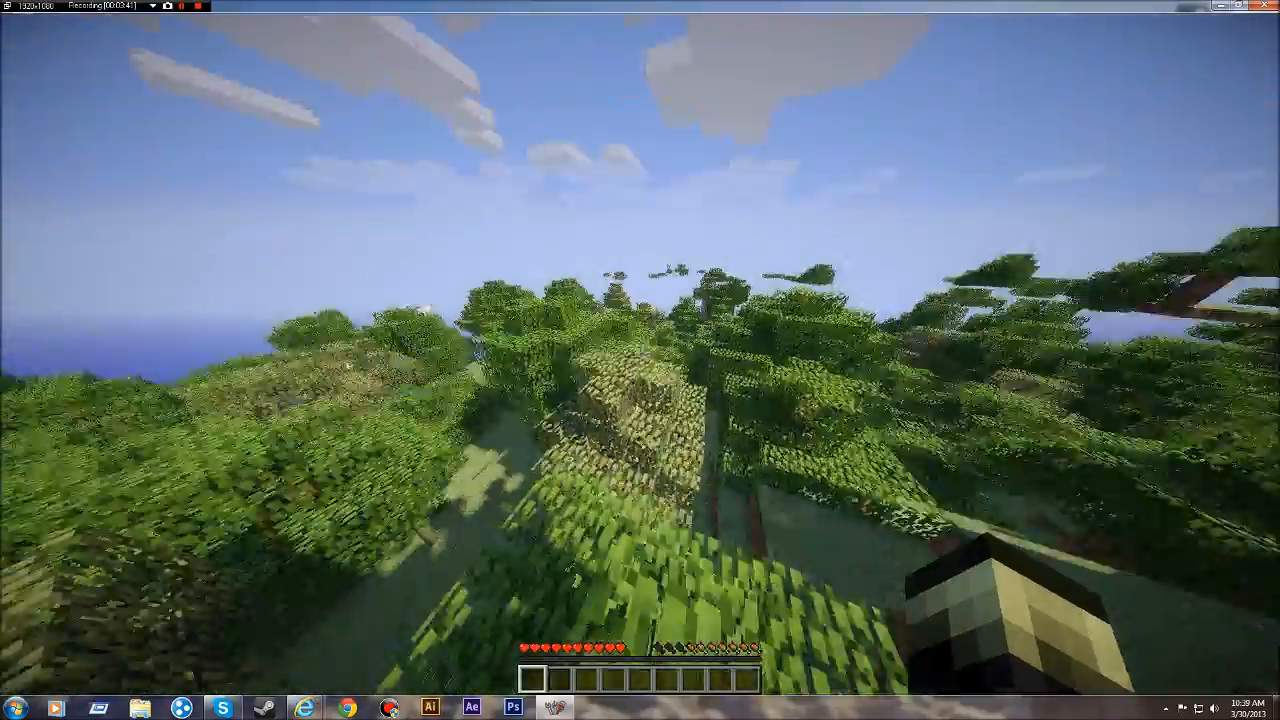
mouse_move(640, 360)
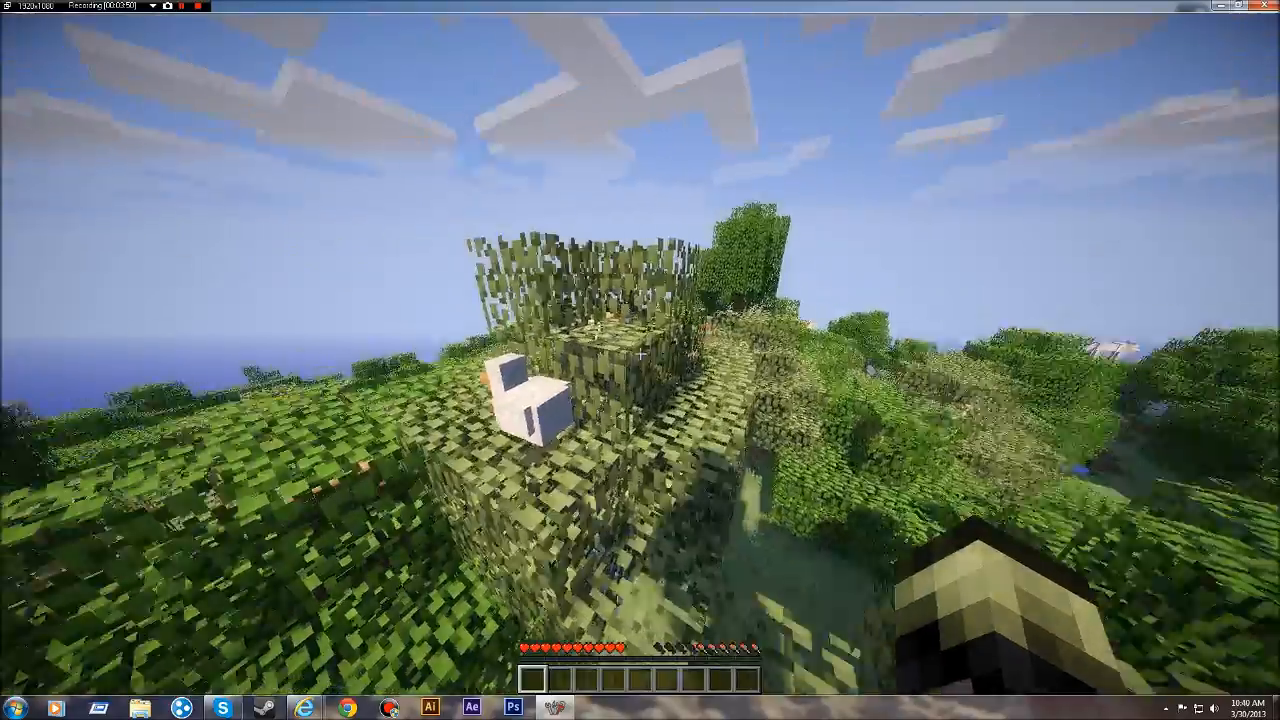
mouse_move(640, 360)
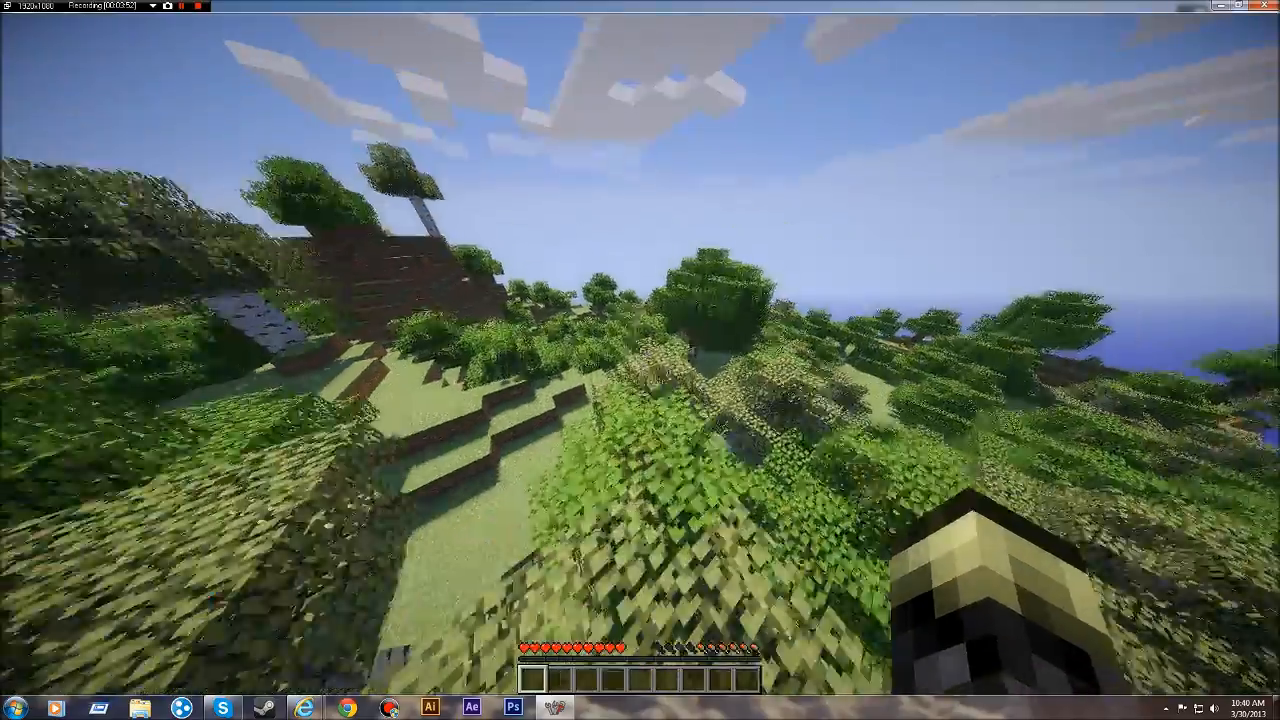
mouse_move(640, 360)
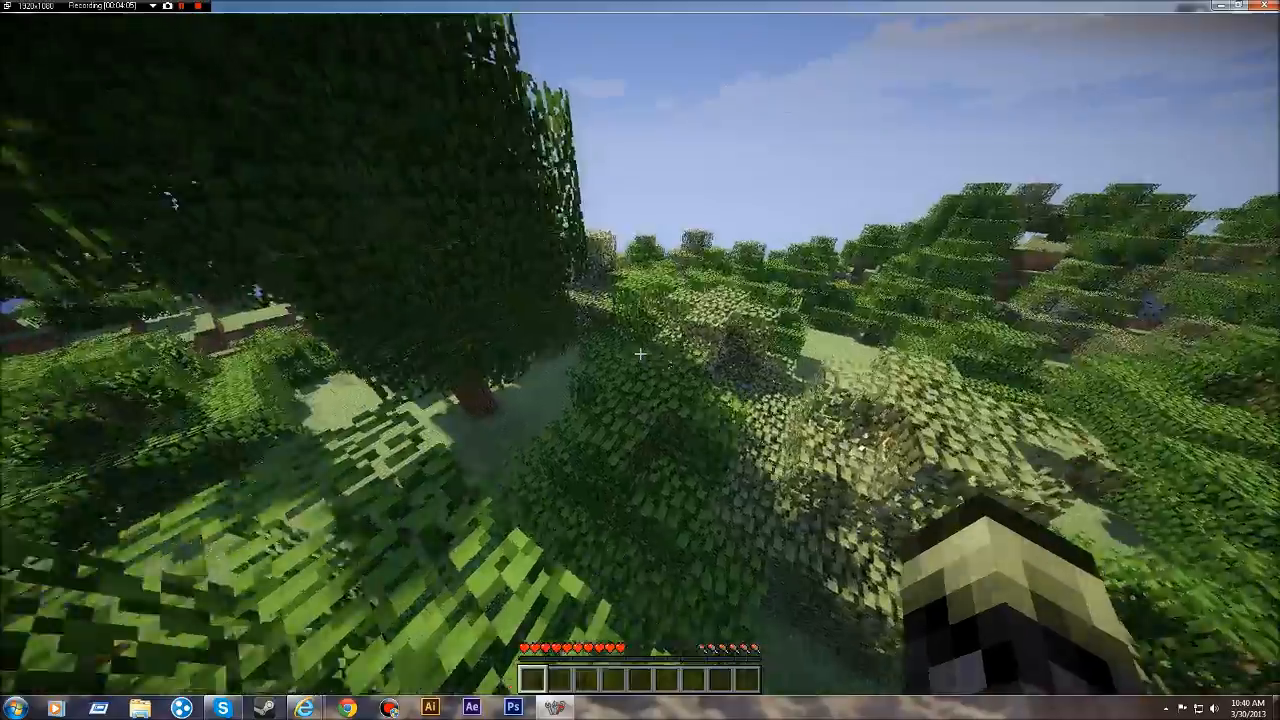
mouse_move(640, 360)
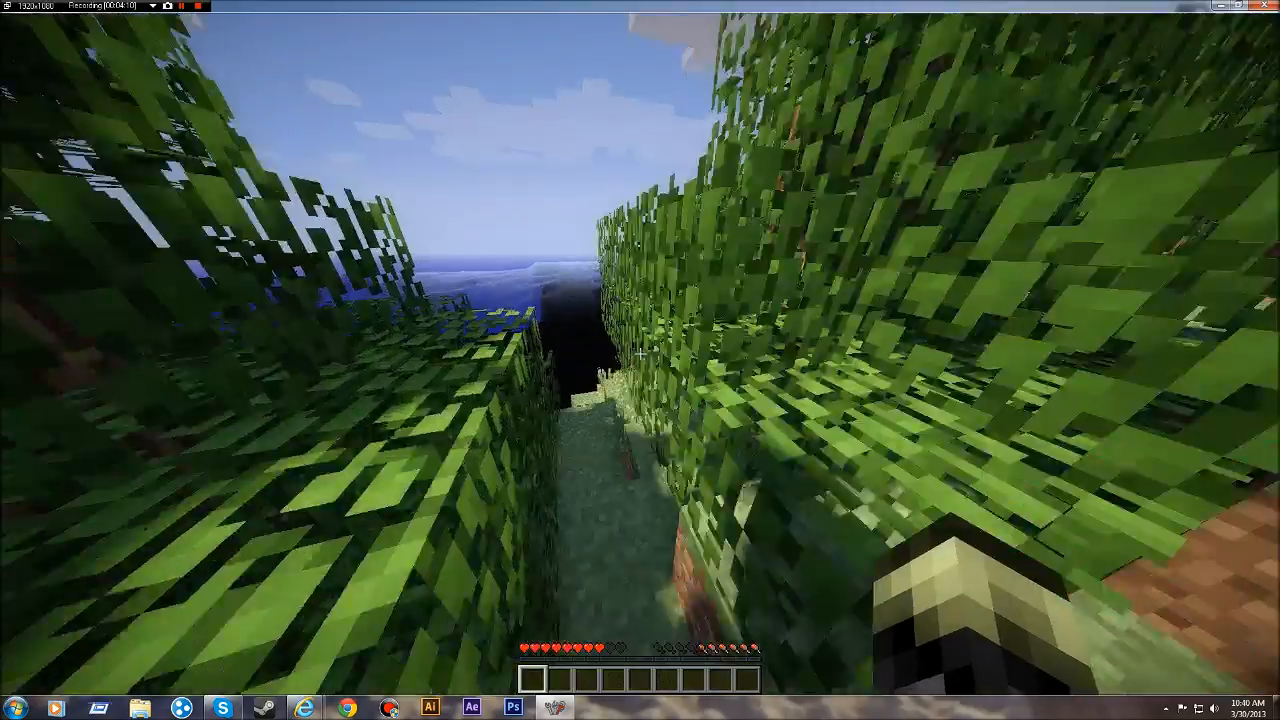
mouse_move(640, 360)
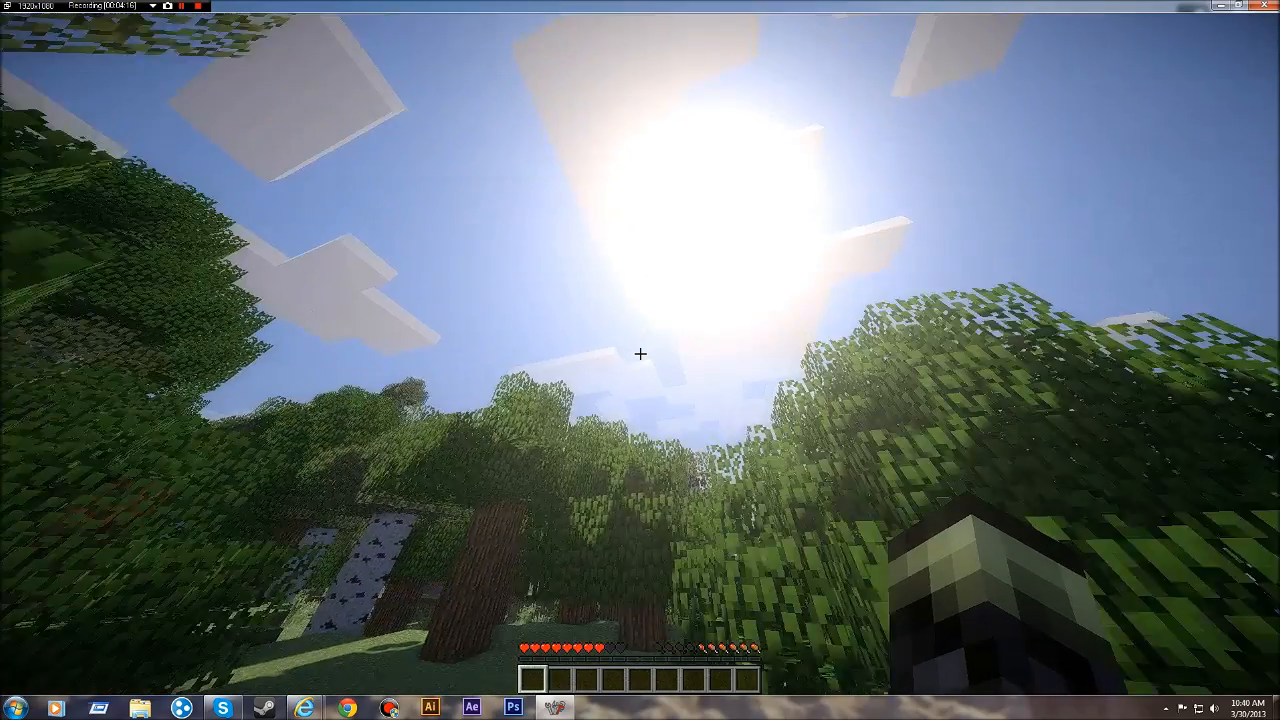
key("Escape")
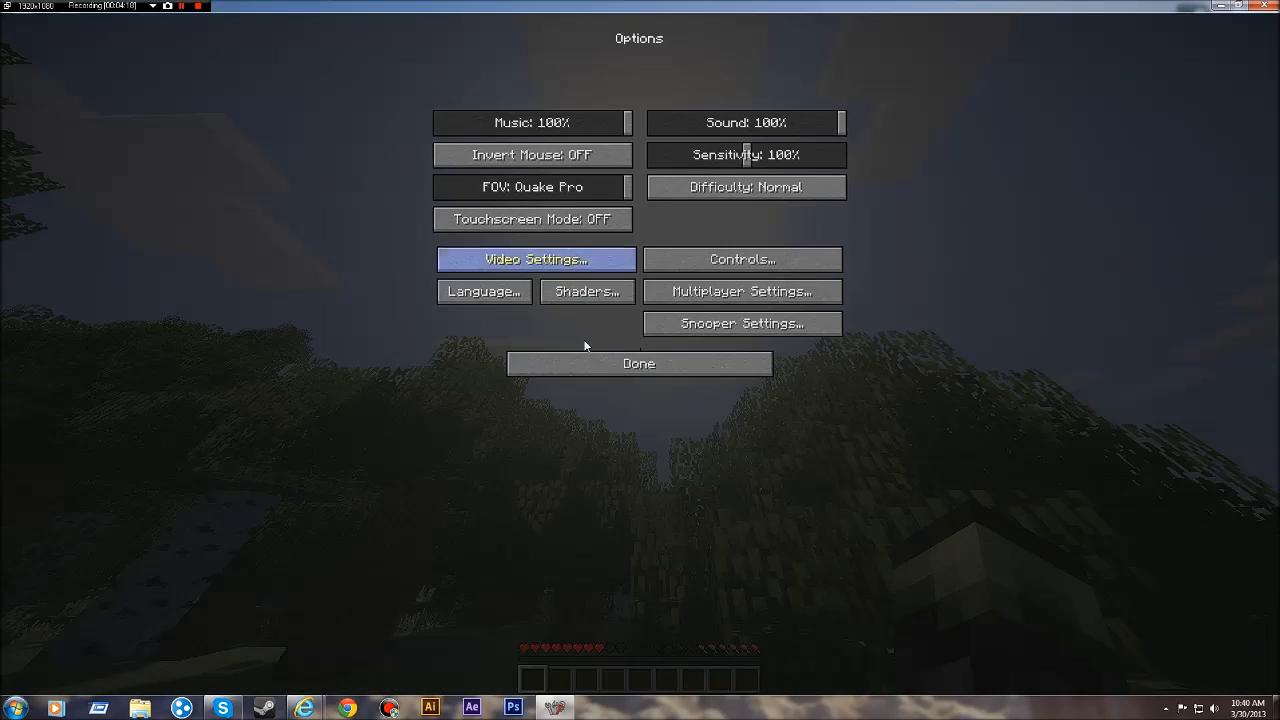
left_click(638, 363)
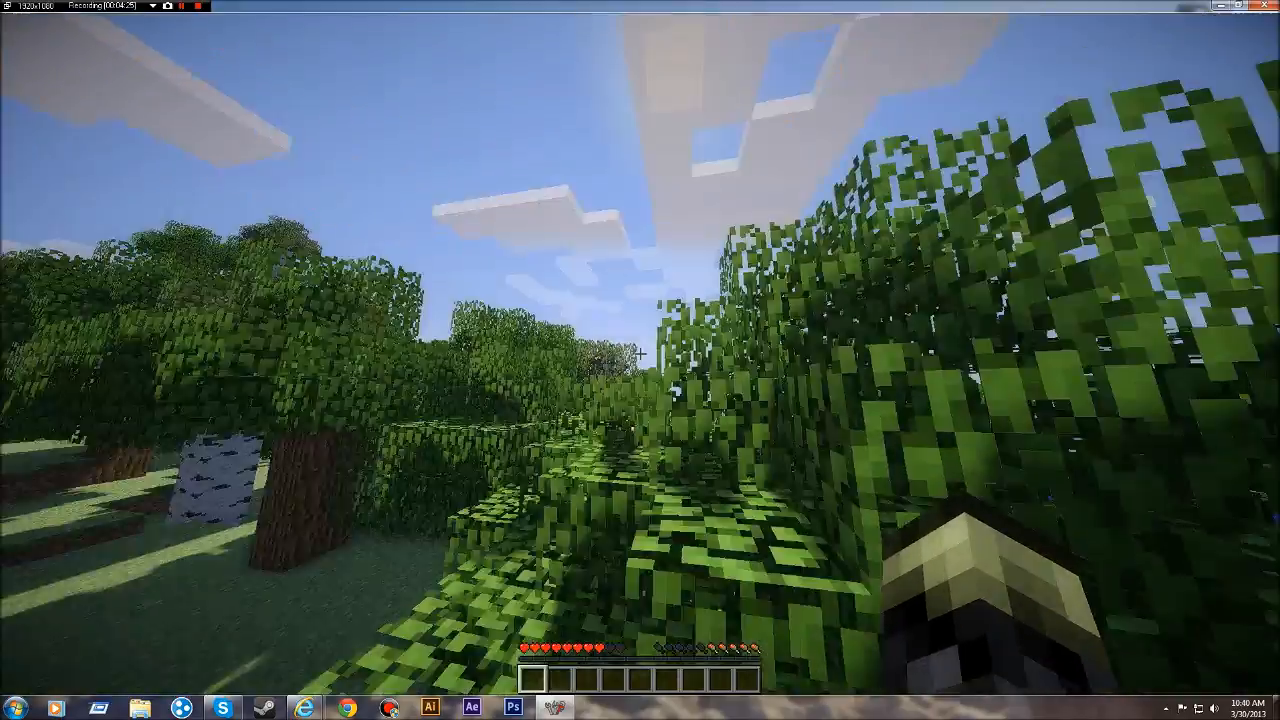
mouse_move(640, 360)
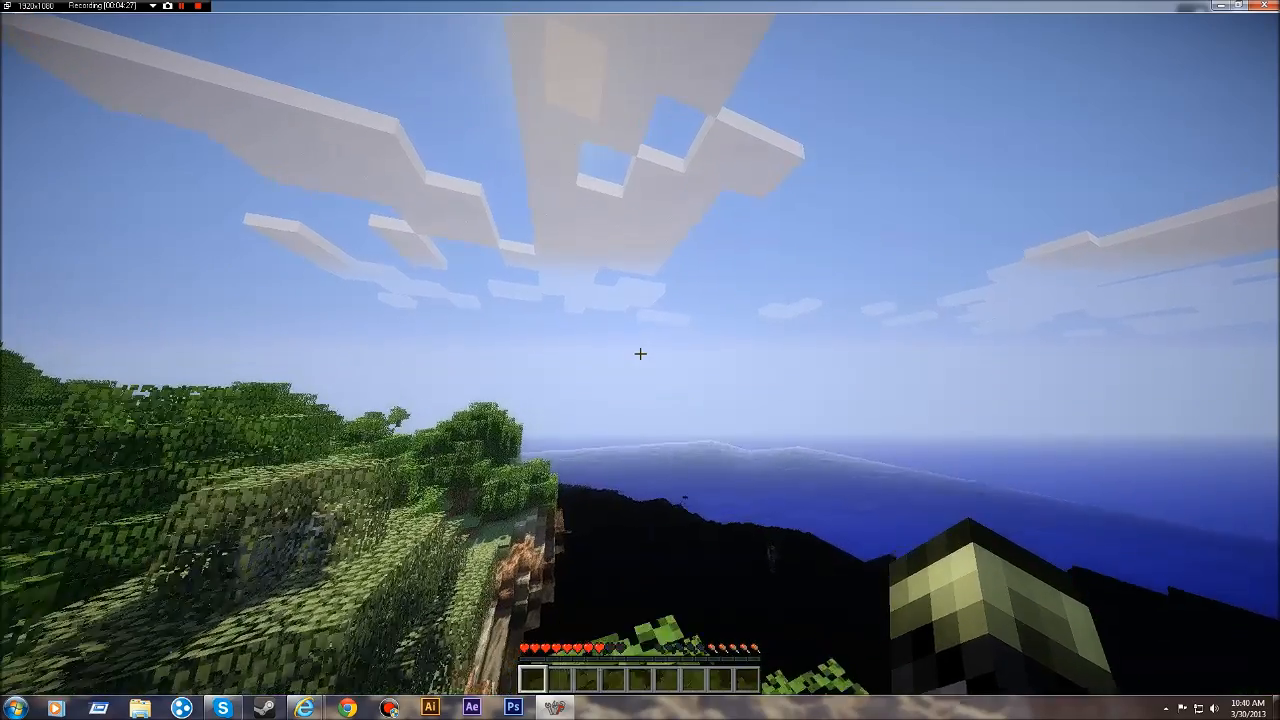